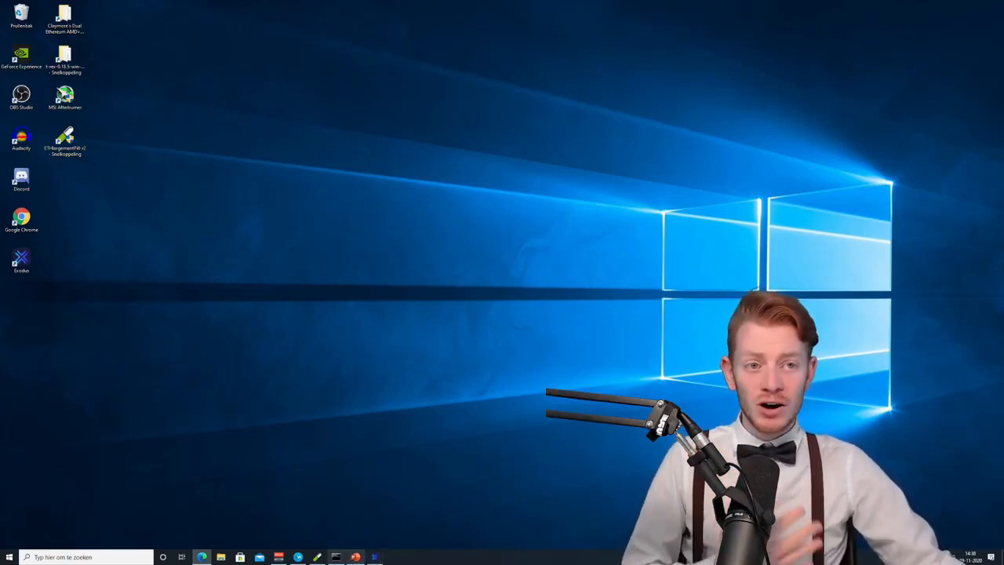
# Step: Launch the web browser from the desktop to reach binance.com
pyautogui.click(336, 557)
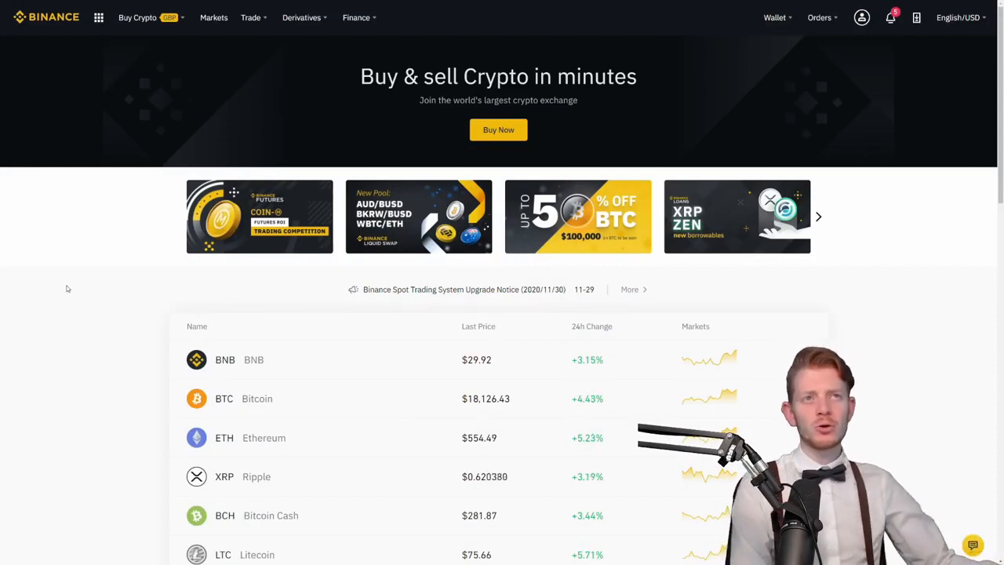
# Step: Go to pool.binance.com and expand the ETHASH row under Proof of Work
pyautogui.click(356, 17)
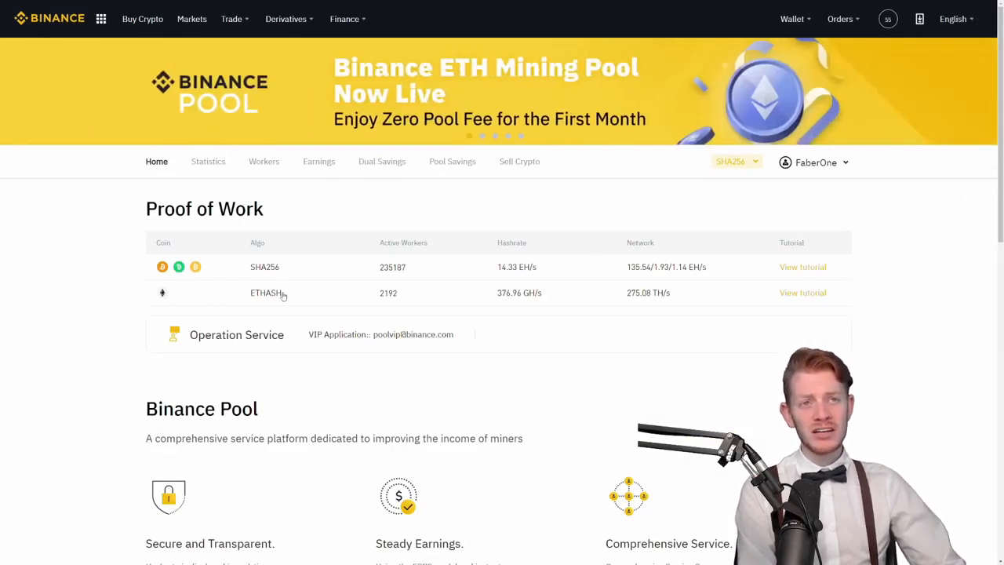
pyautogui.click(265, 293)
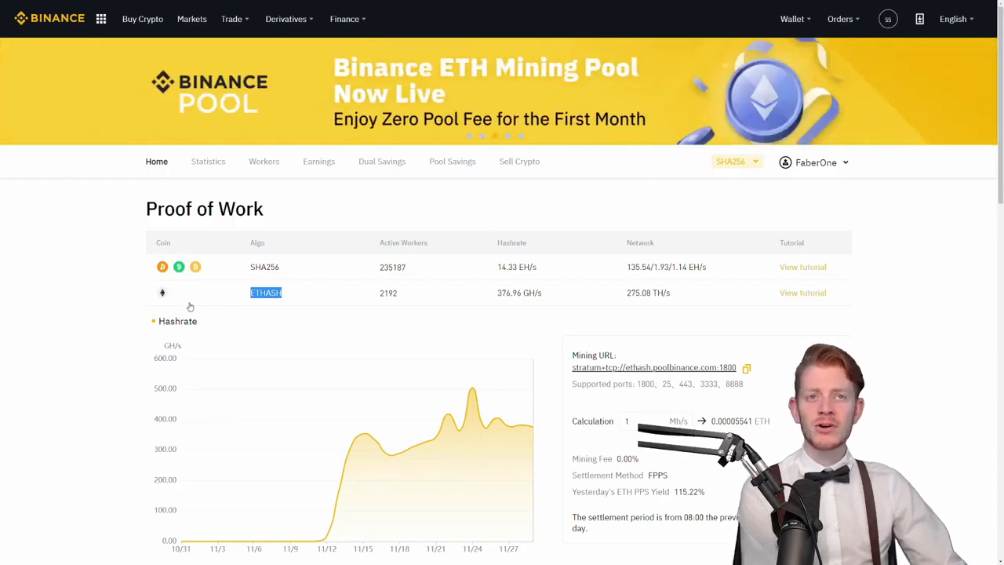
pyautogui.moveTo(358, 296)
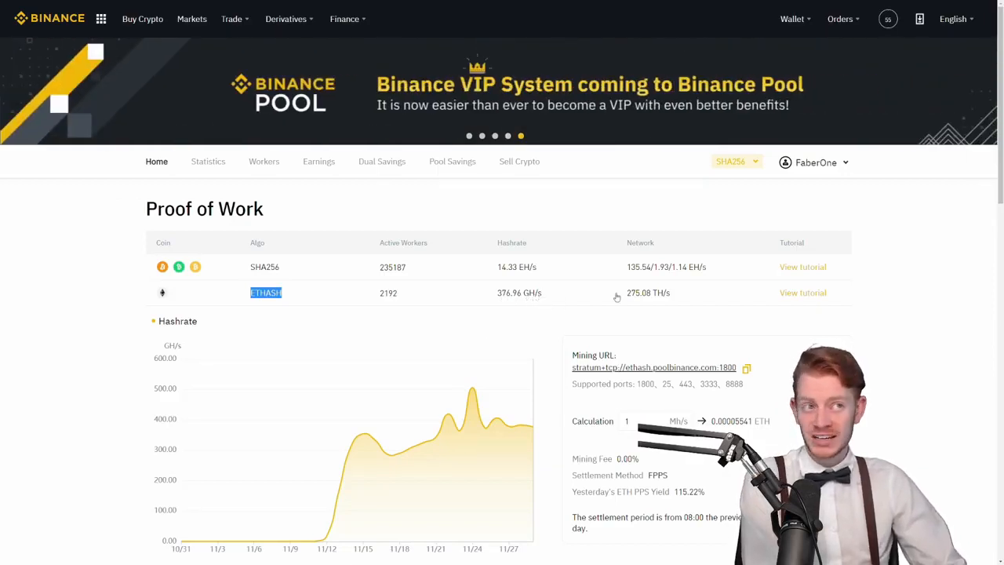
pyautogui.moveTo(741, 299)
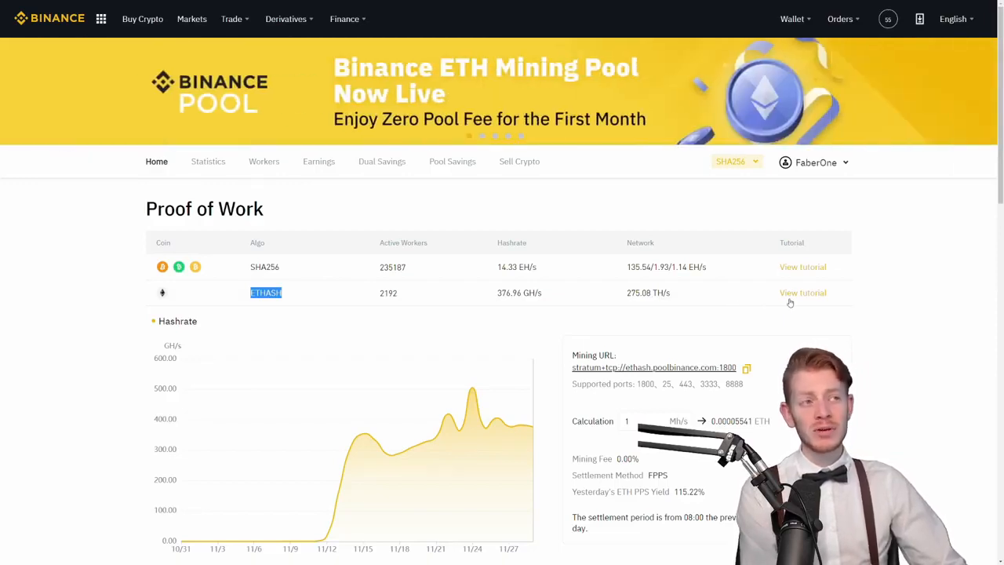
# Step: Open the ETHASH mining tutorial and scroll through its account registration steps
pyautogui.click(803, 293)
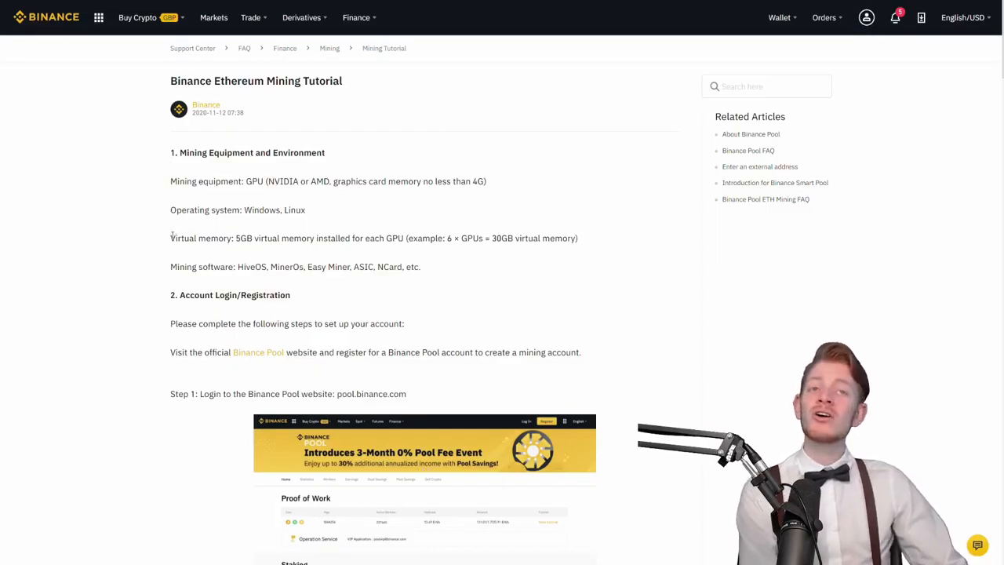
pyautogui.scroll(-3)
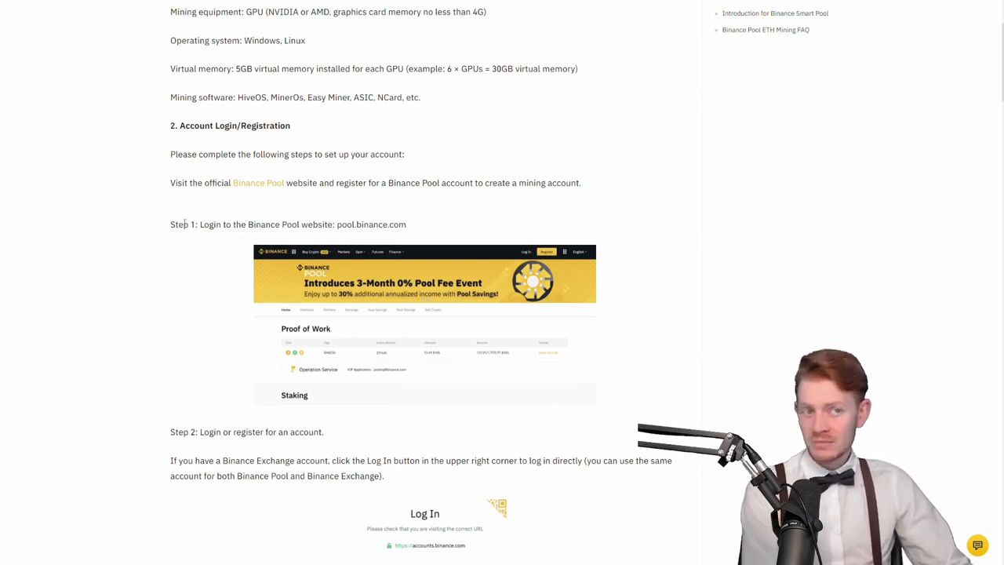
pyautogui.scroll(-3)
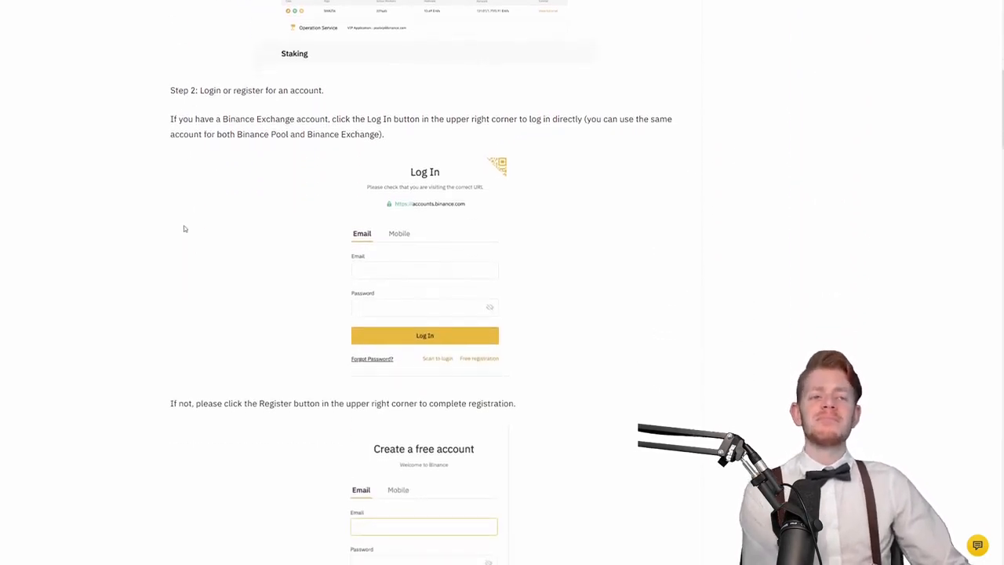
pyautogui.scroll(-3)
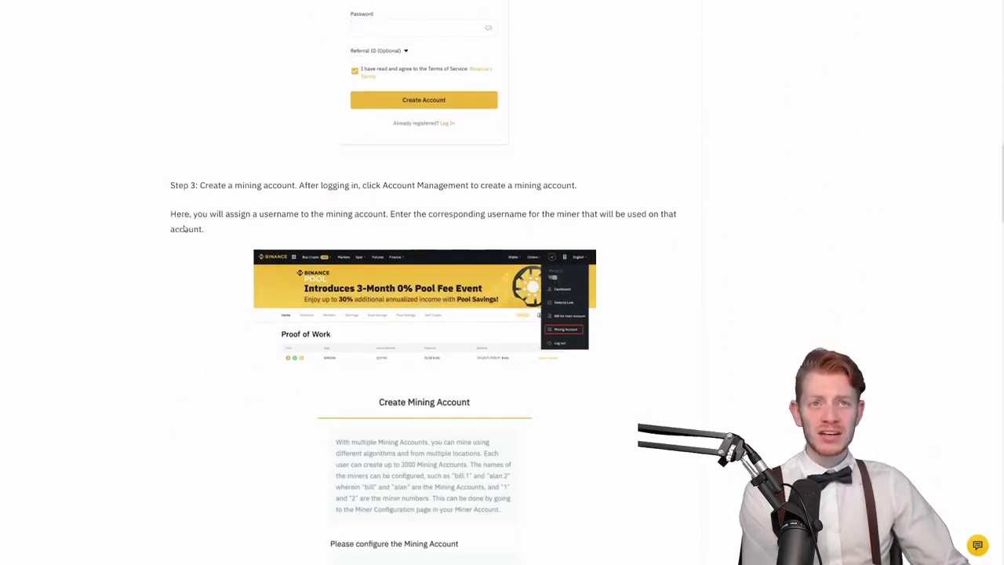
pyautogui.scroll(-3)
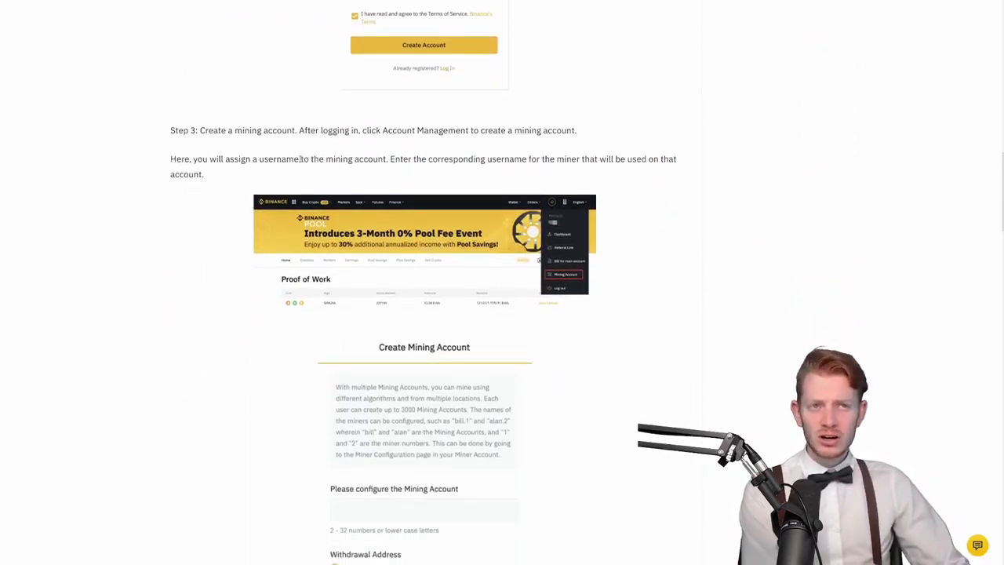
pyautogui.scroll(-3)
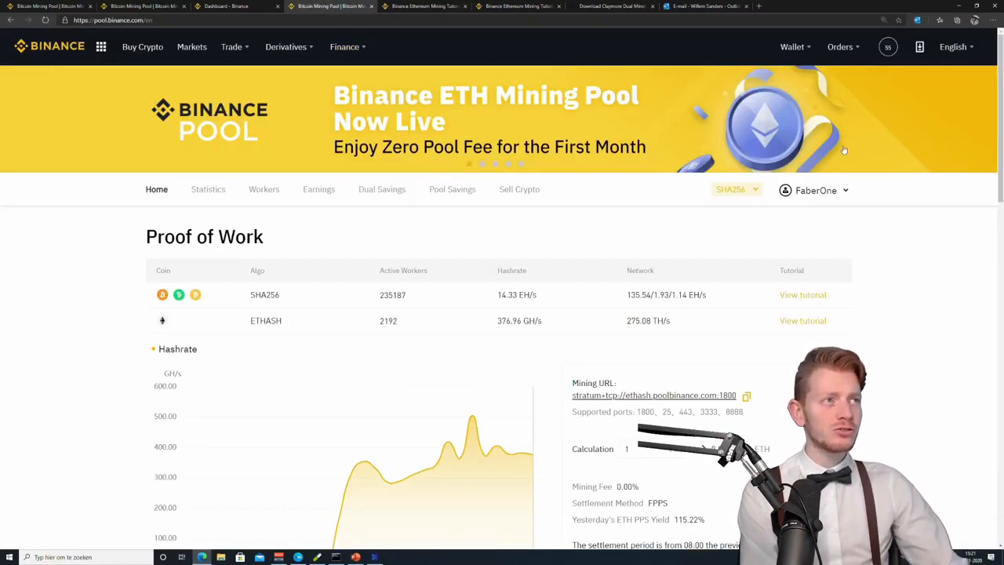
# Step: Start Create Mining Account from the account menu's Mining Account page and focus the name field
pyautogui.click(887, 46)
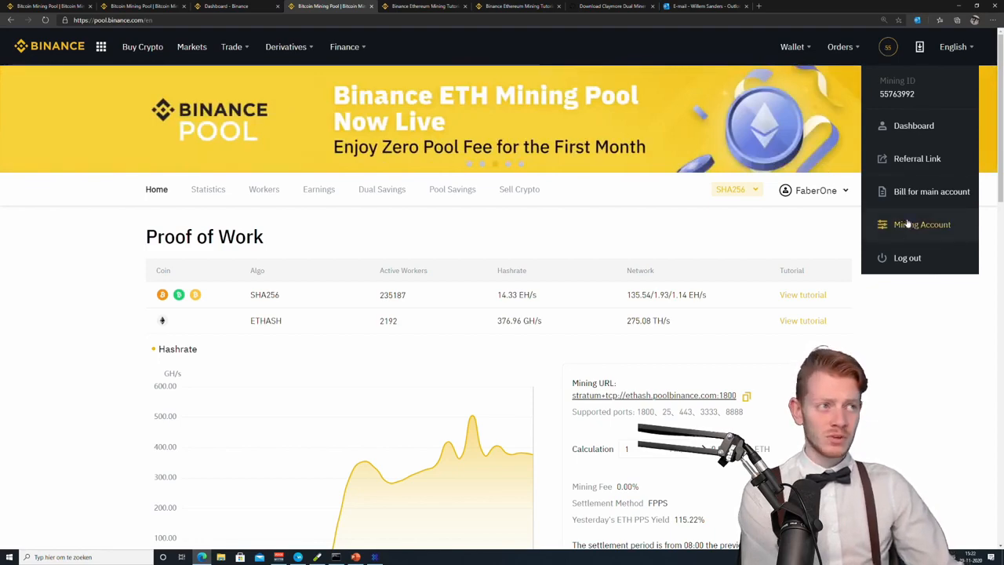
pyautogui.click(922, 224)
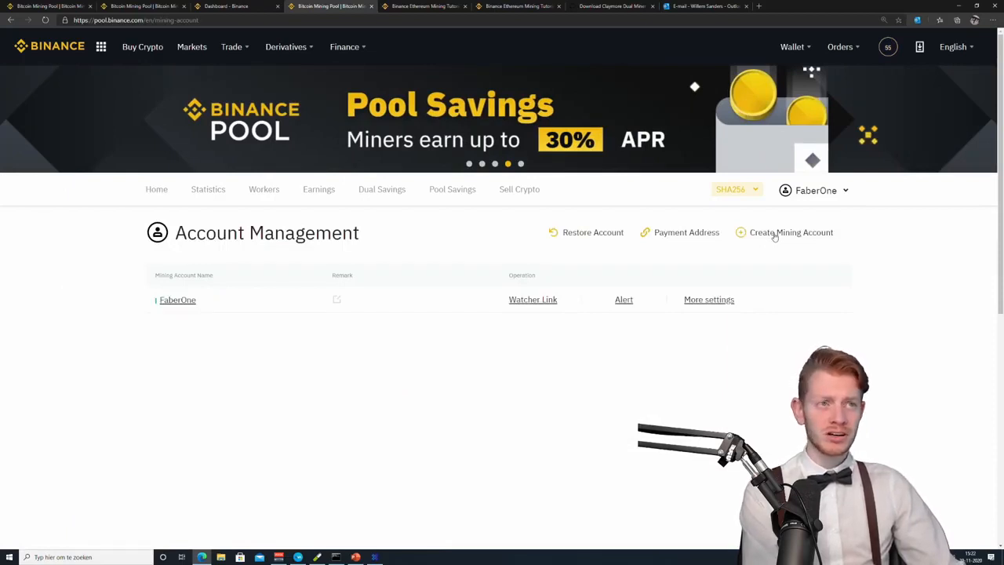
pyautogui.click(791, 232)
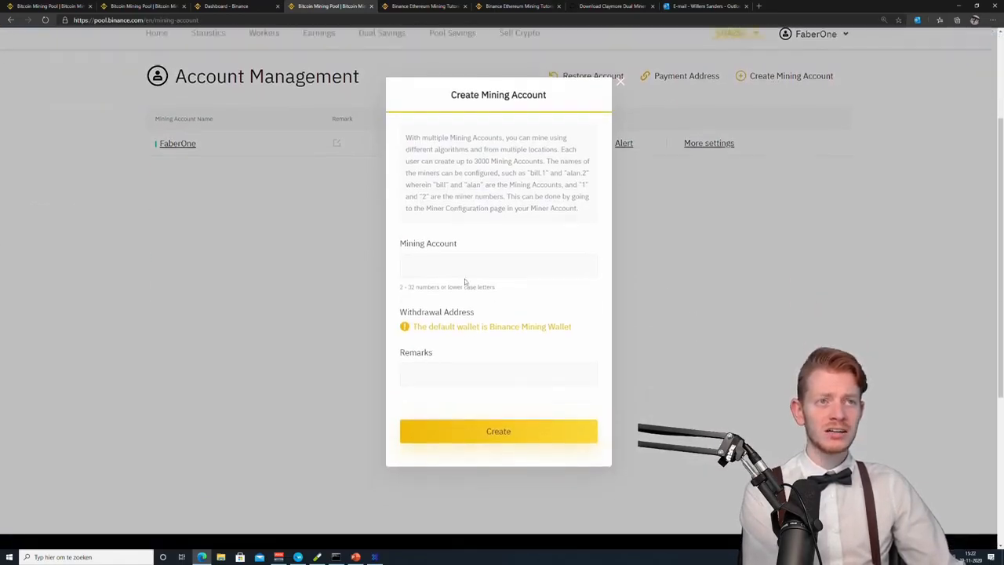
pyautogui.click(498, 266)
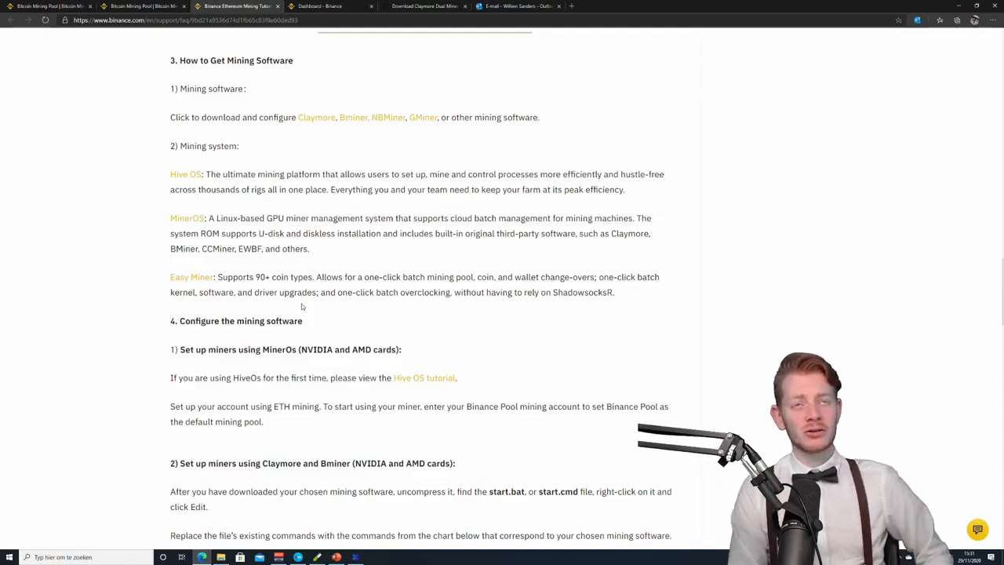
pyautogui.moveTo(319, 169)
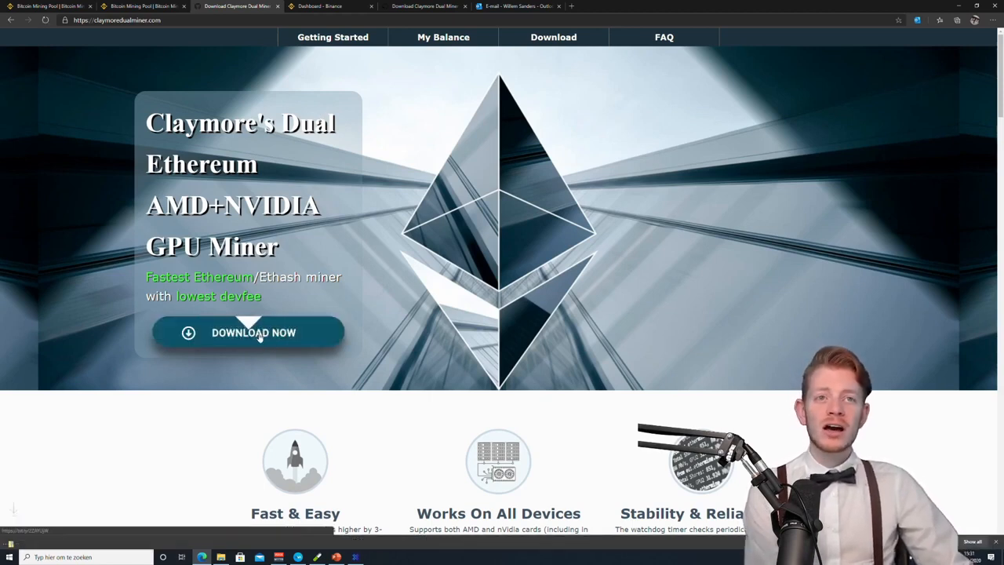
# Step: Download Claymore's Dual Ethereum miner and view its extracted folder
pyautogui.click(248, 332)
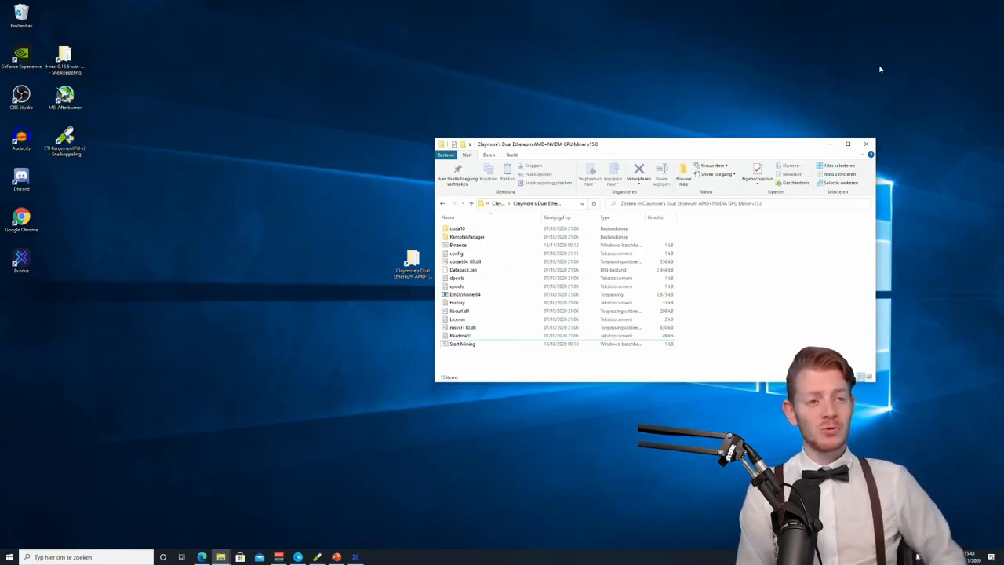
pyautogui.moveTo(538, 357)
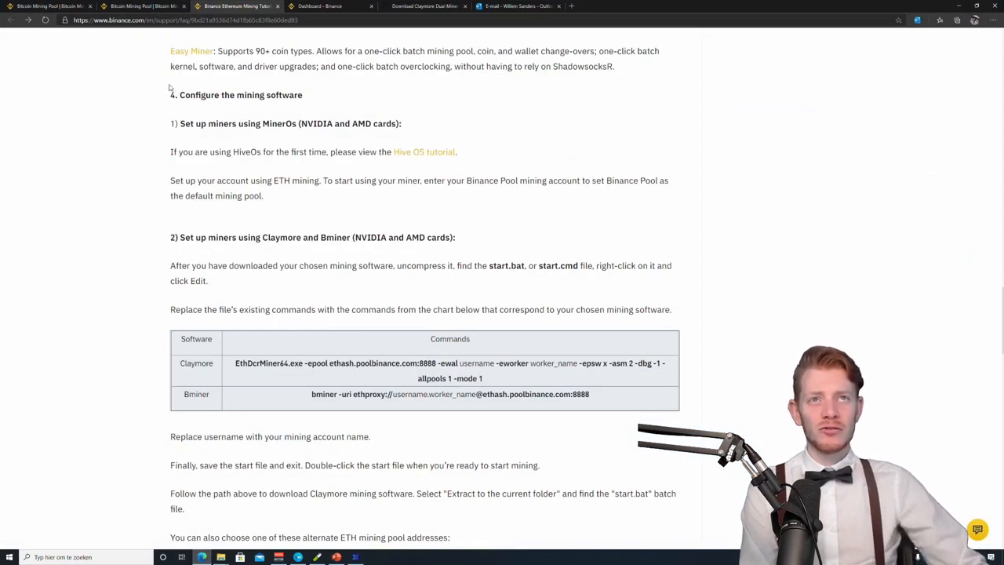
# Step: Highlight the Claymore command line in the tutorial's mining software configuration table
pyautogui.moveTo(179, 95); pyautogui.dragTo(304, 95)
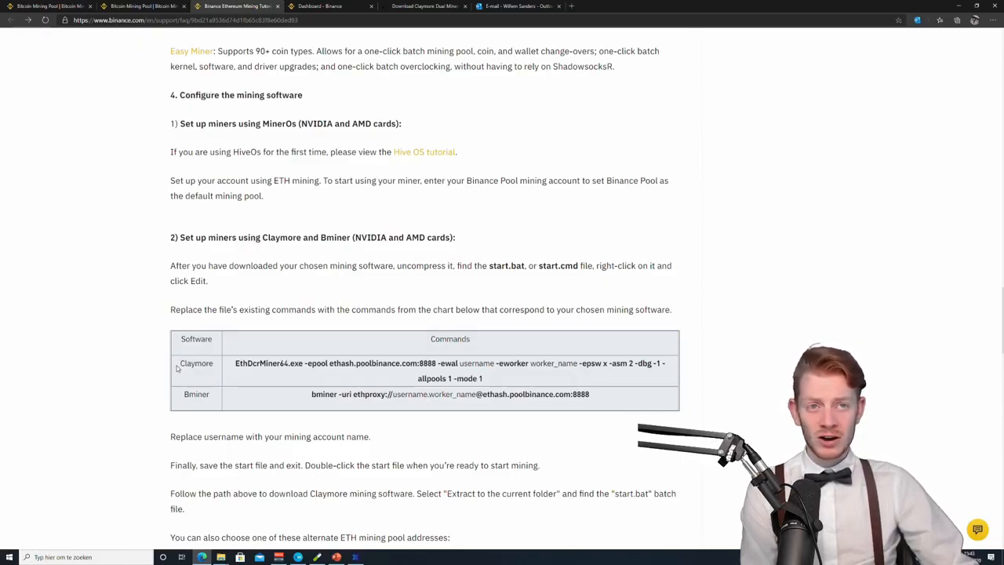
pyautogui.moveTo(236, 363); pyautogui.dragTo(558, 362)
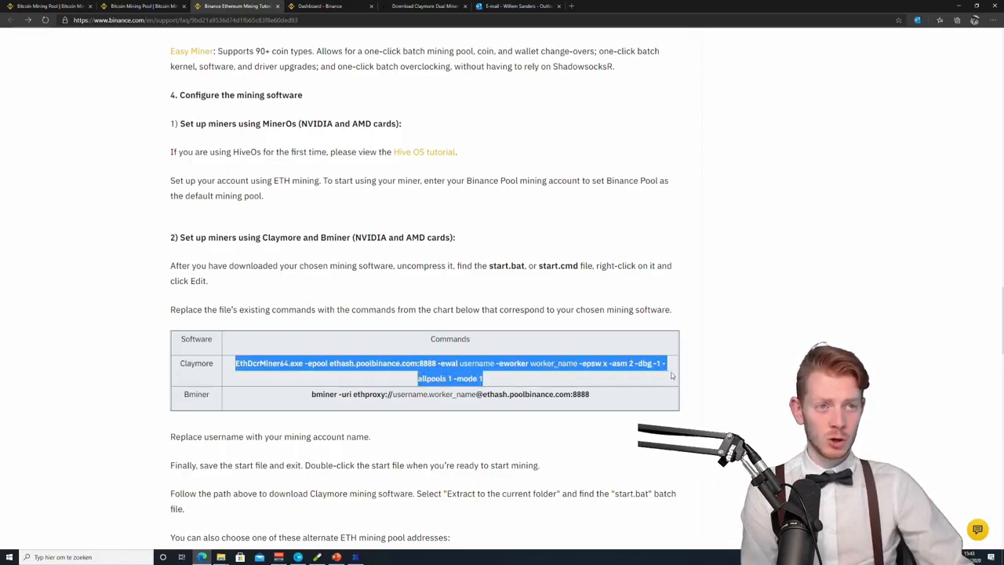
pyautogui.moveTo(596, 373)
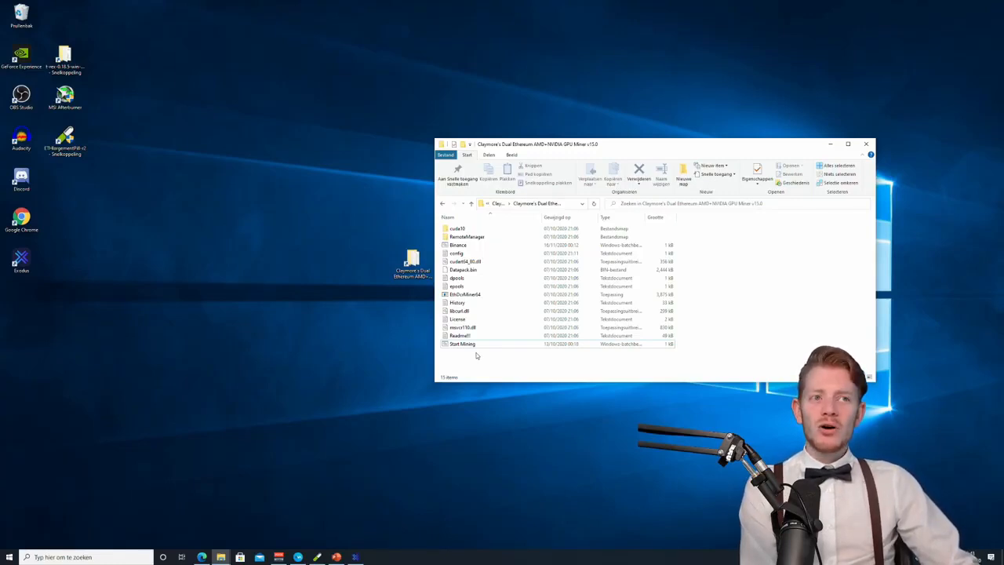
# Step: Open Start Mining.bat in Notepad using the Bewerken context-menu option
pyautogui.click(463, 343)
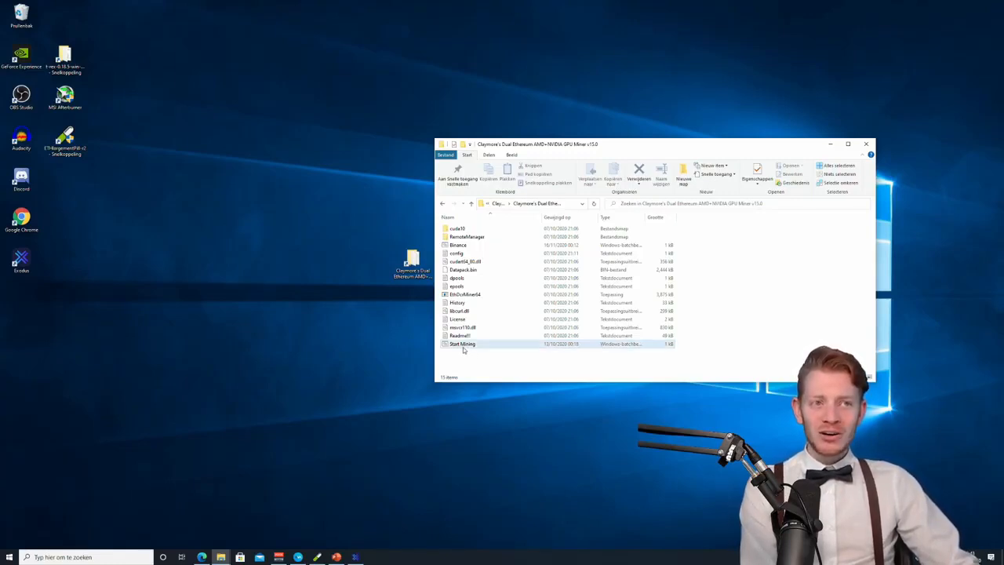
pyautogui.rightClick(462, 344)
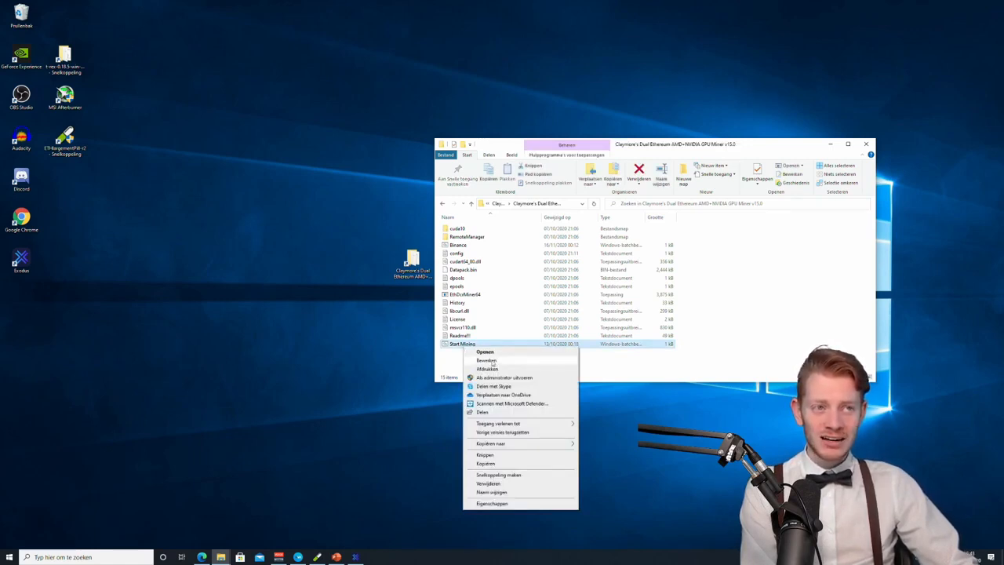
pyautogui.click(486, 360)
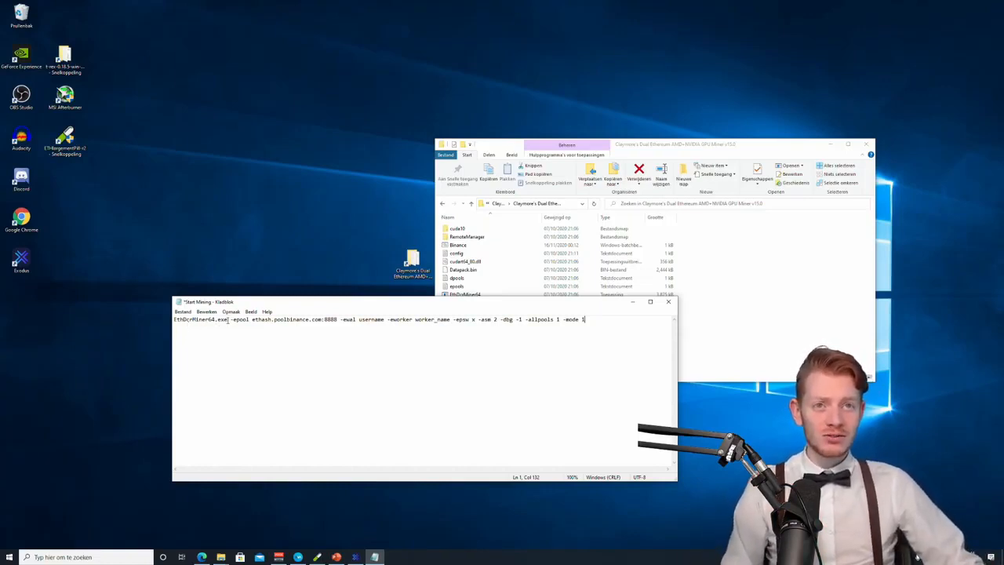
# Step: Replace 'username' with 'aber' and 'worker_name' with 1080ti in the command line
pyautogui.doubleClick(200, 320)
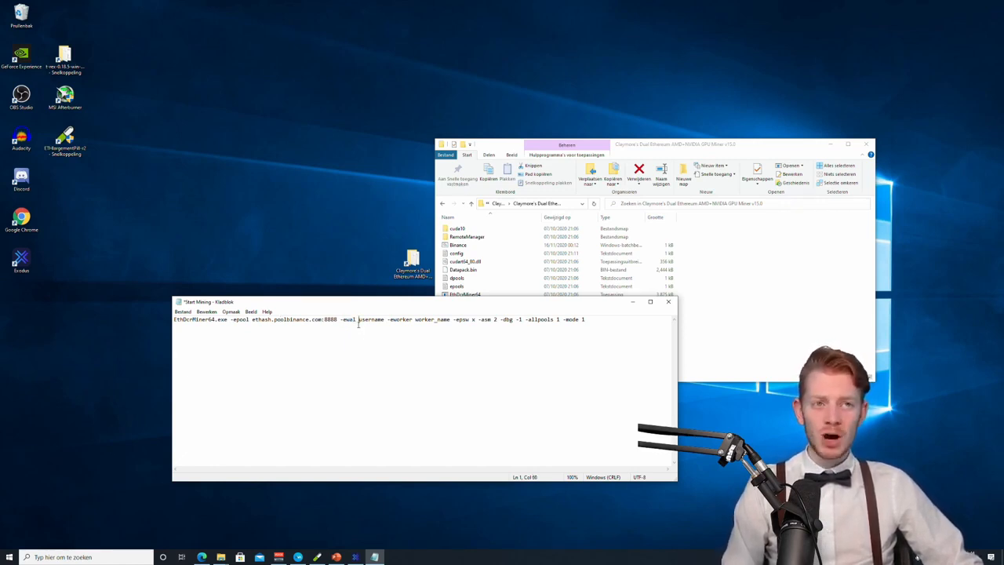
pyautogui.doubleClick(370, 320)
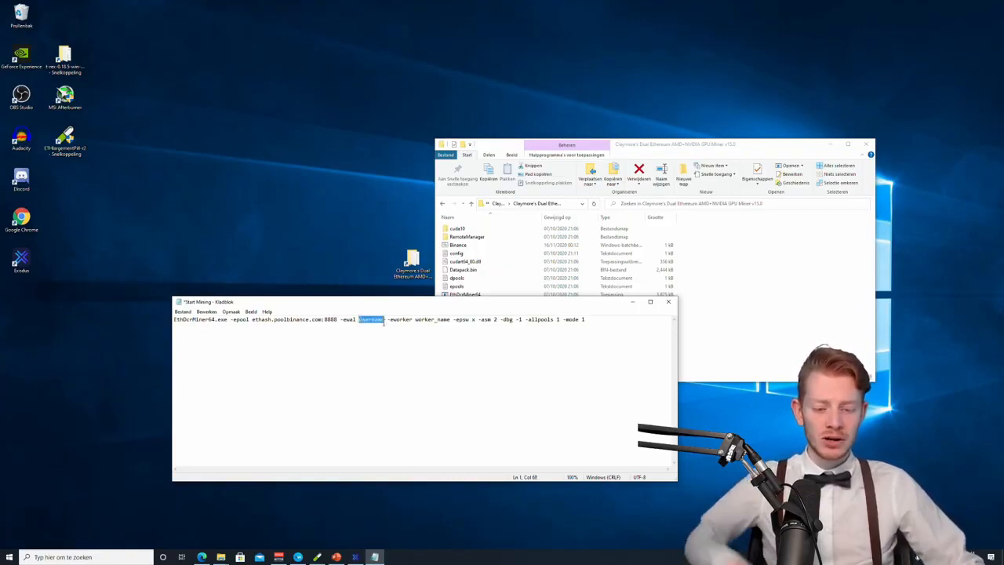
pyautogui.write('aberO')
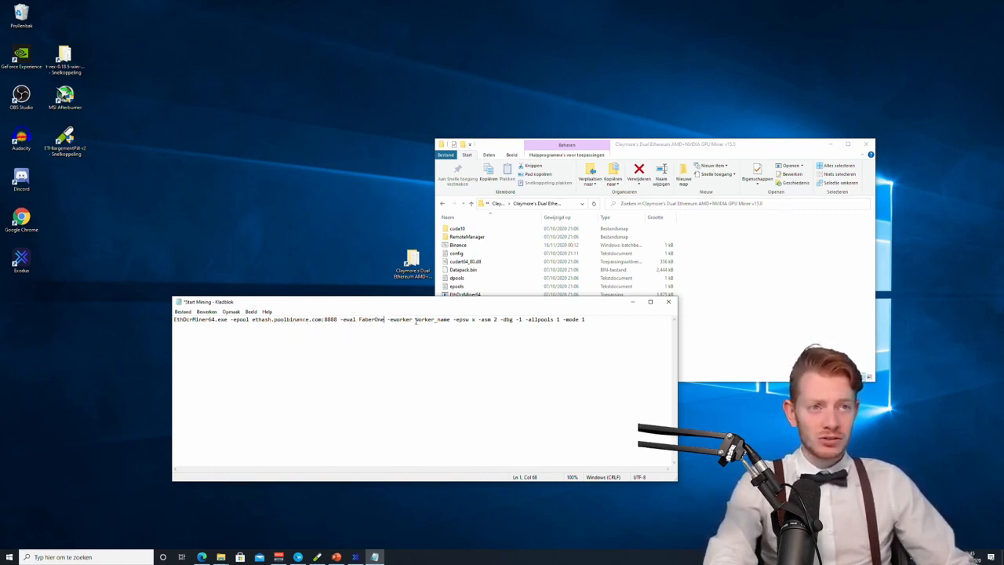
pyautogui.doubleClick(432, 319)
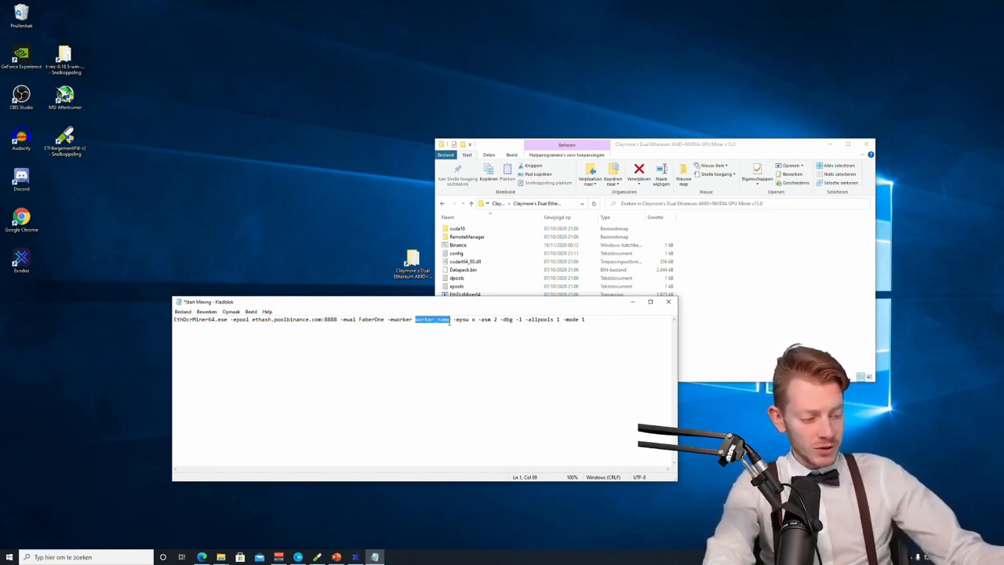
pyautogui.write('1000')
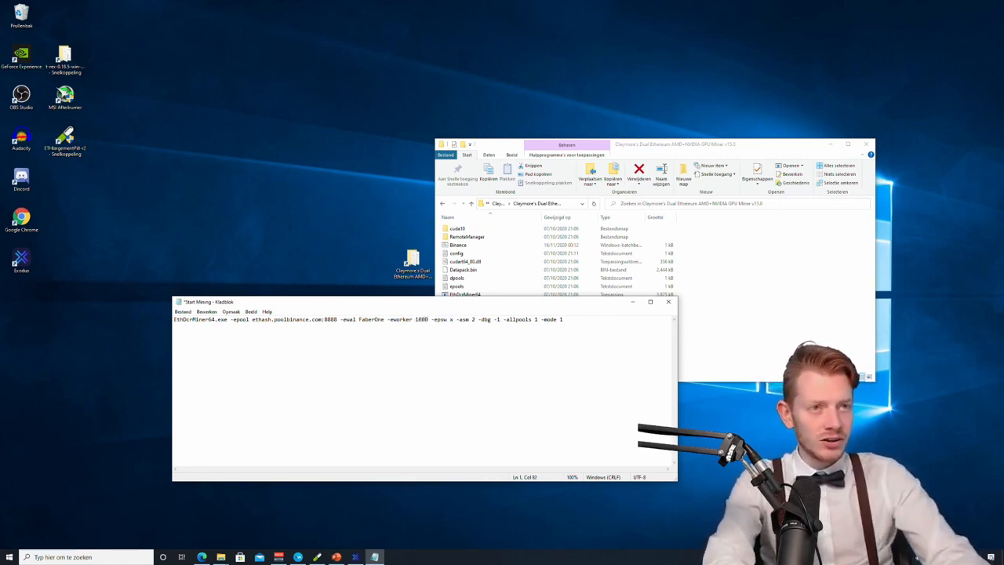
pyautogui.write('ti')
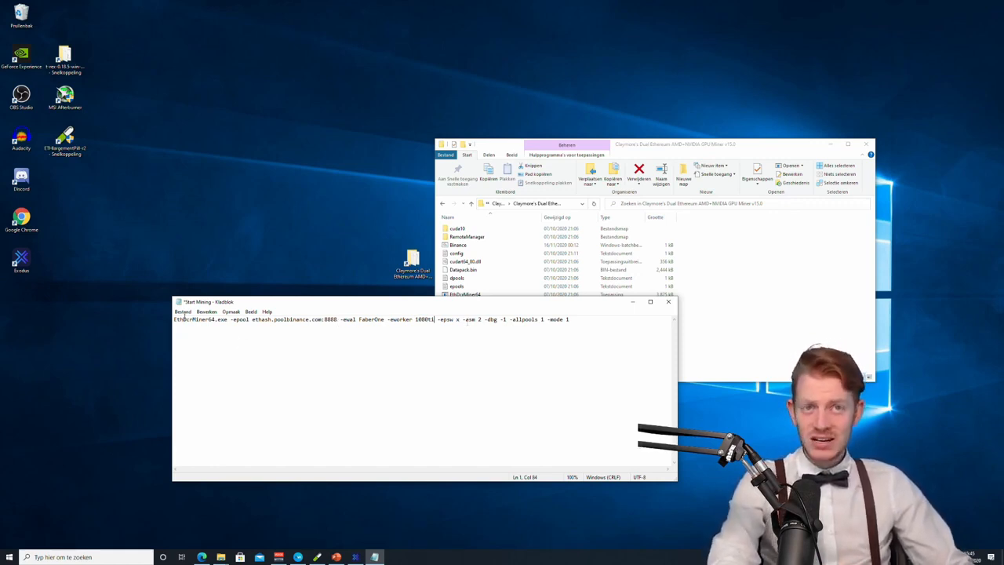
# Step: Save the command via Opslaan als as 1080ti.bat with type Alle bestanden
pyautogui.click(183, 312)
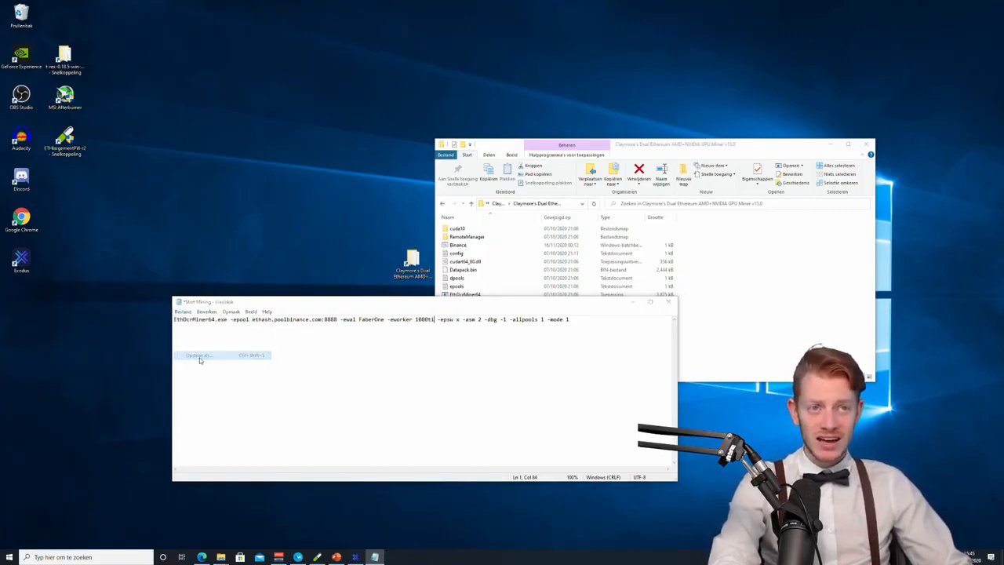
pyautogui.click(198, 356)
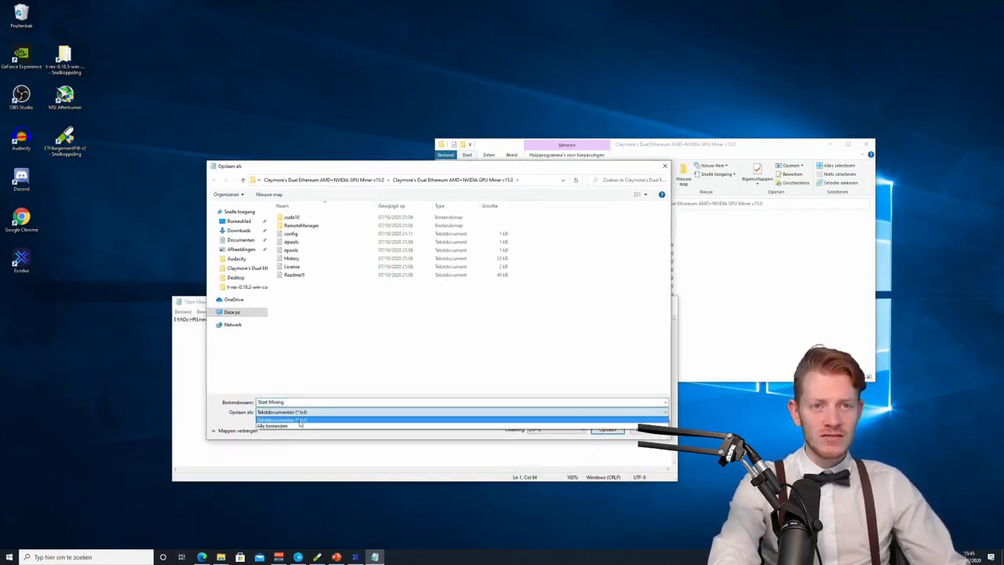
pyautogui.click(273, 426)
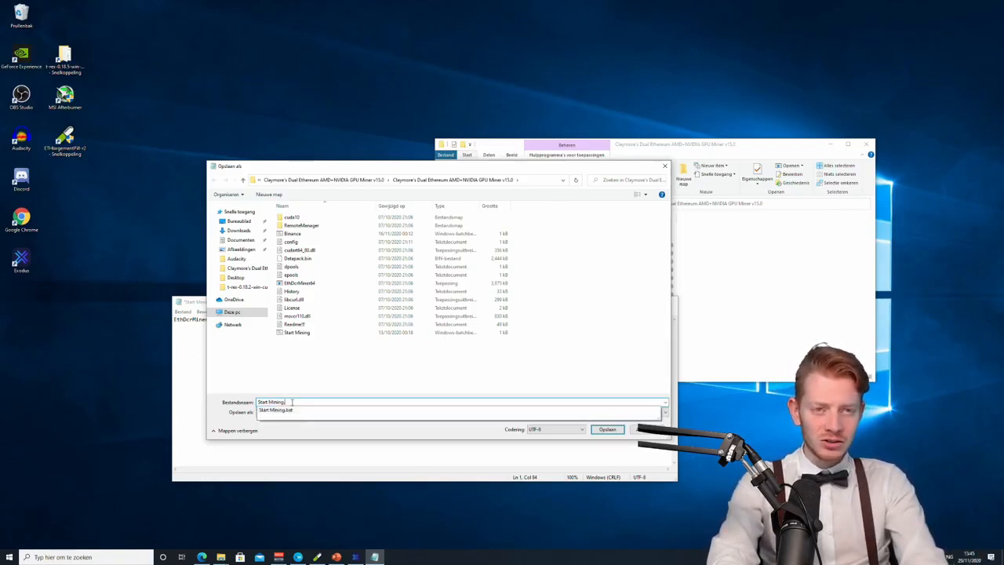
pyautogui.write('.bat')
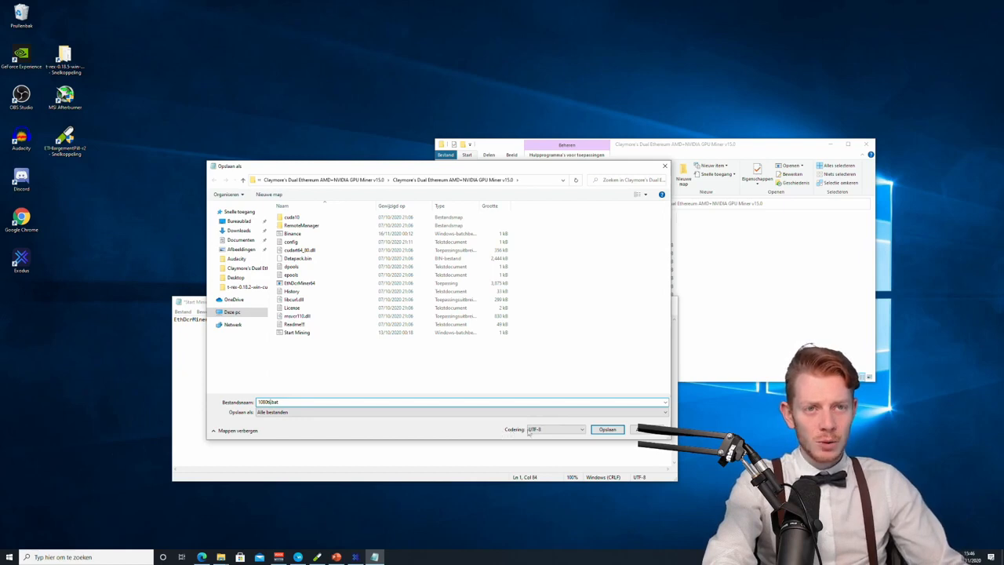
pyautogui.click(607, 429)
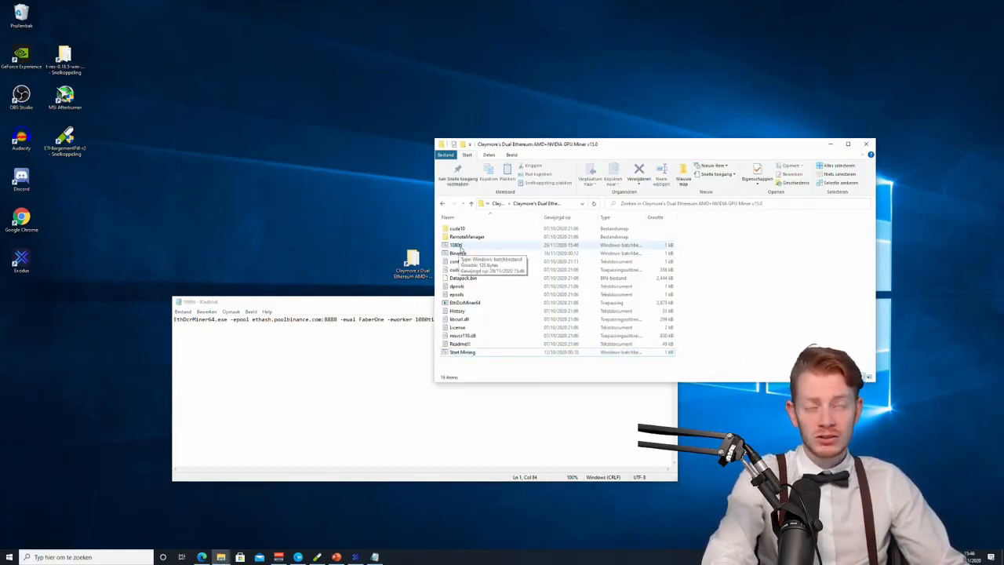
# Step: Run 1080ti.bat to start the miner, then choose an action on Start Mining.bat
pyautogui.click(457, 244)
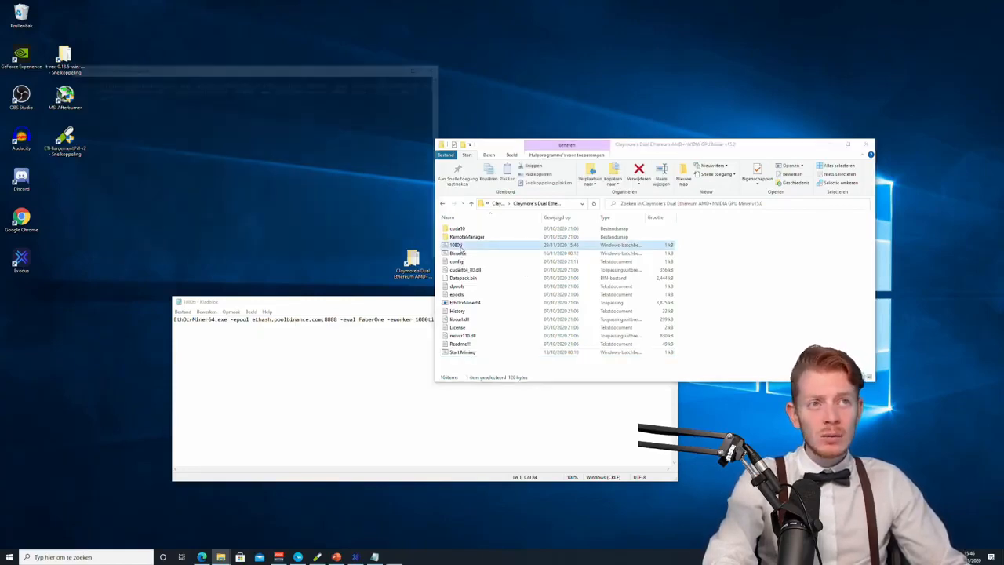
pyautogui.doubleClick(457, 245)
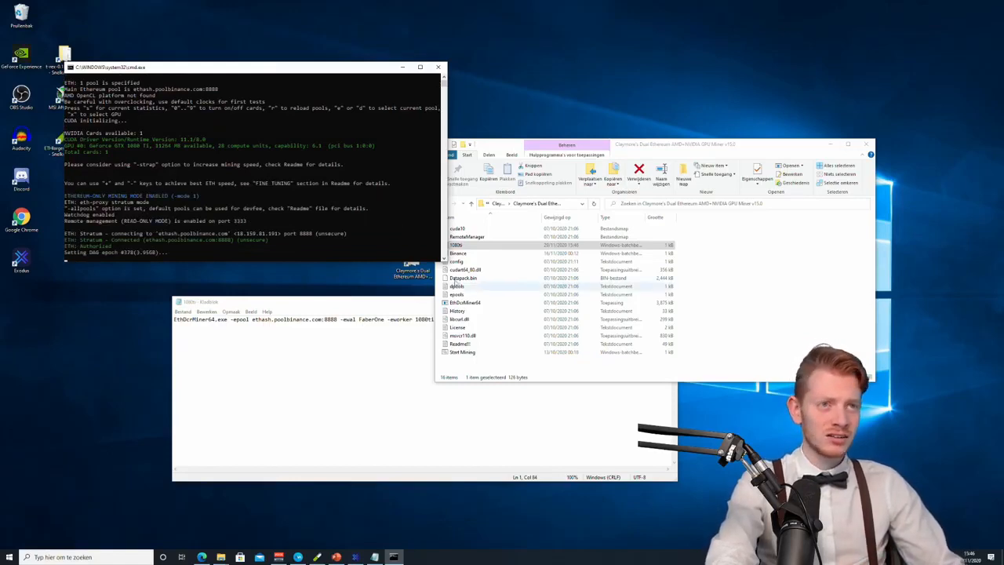
pyautogui.rightClick(463, 351)
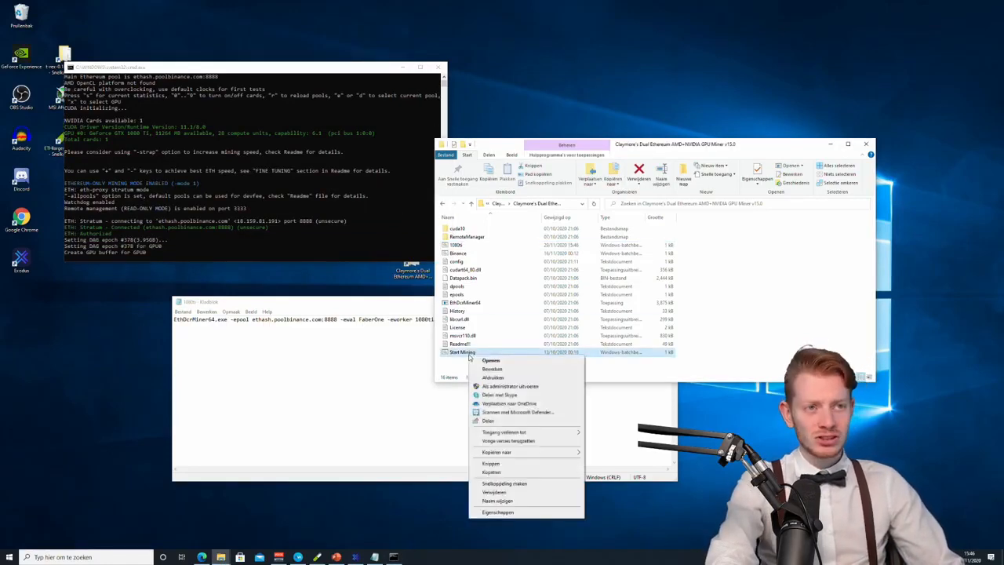
pyautogui.click(491, 361)
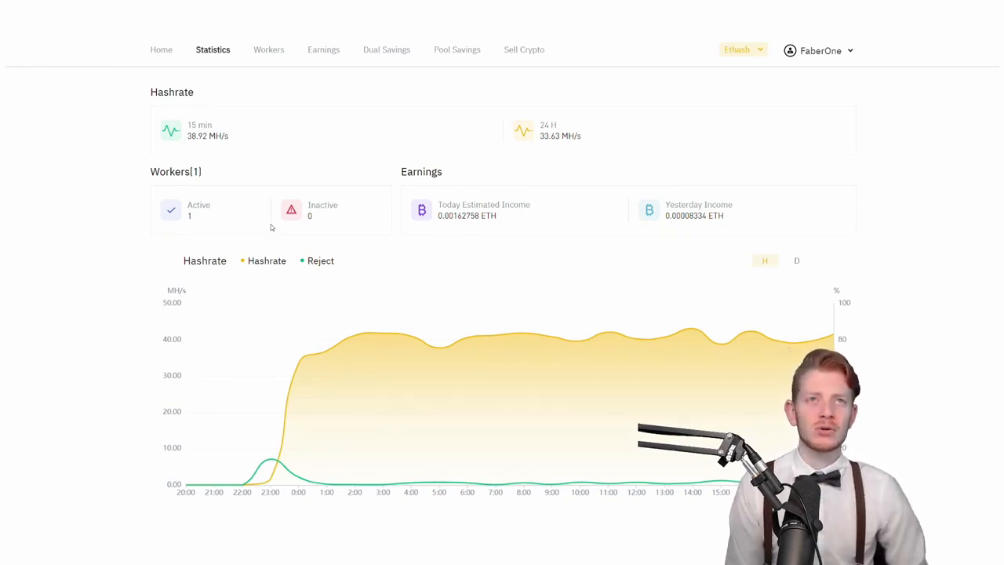
pyautogui.moveTo(249, 56)
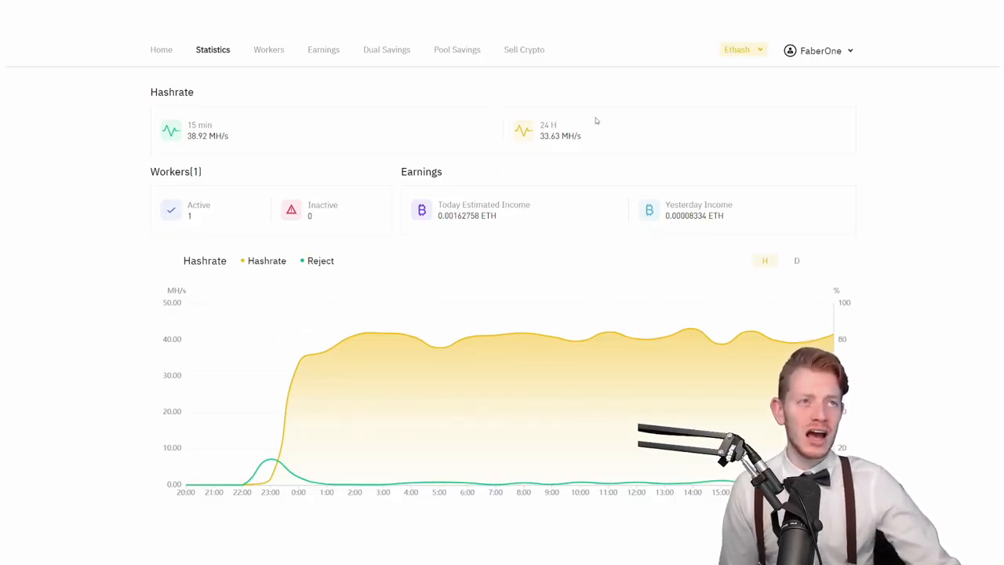
pyautogui.moveTo(600, 129)
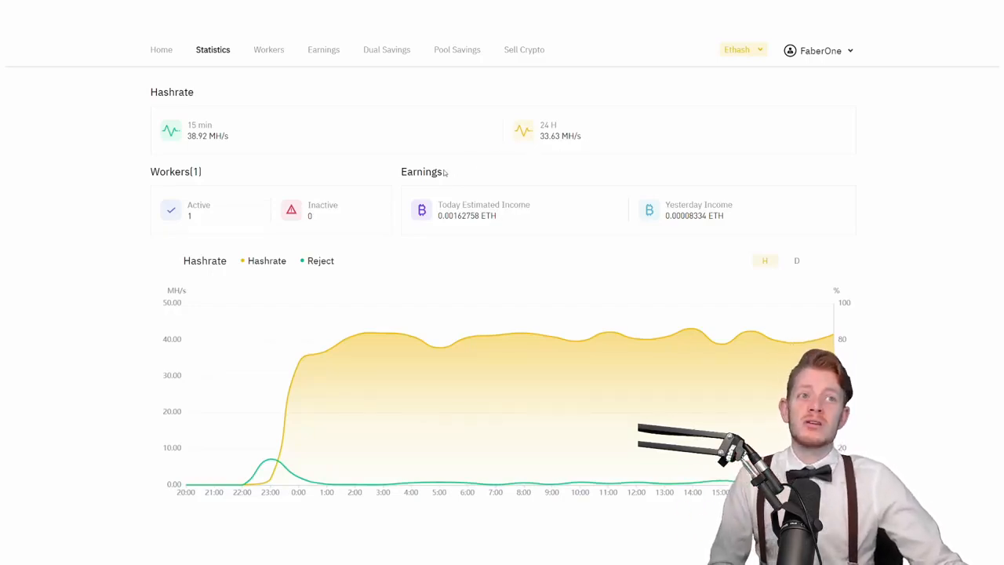
pyautogui.moveTo(445, 249)
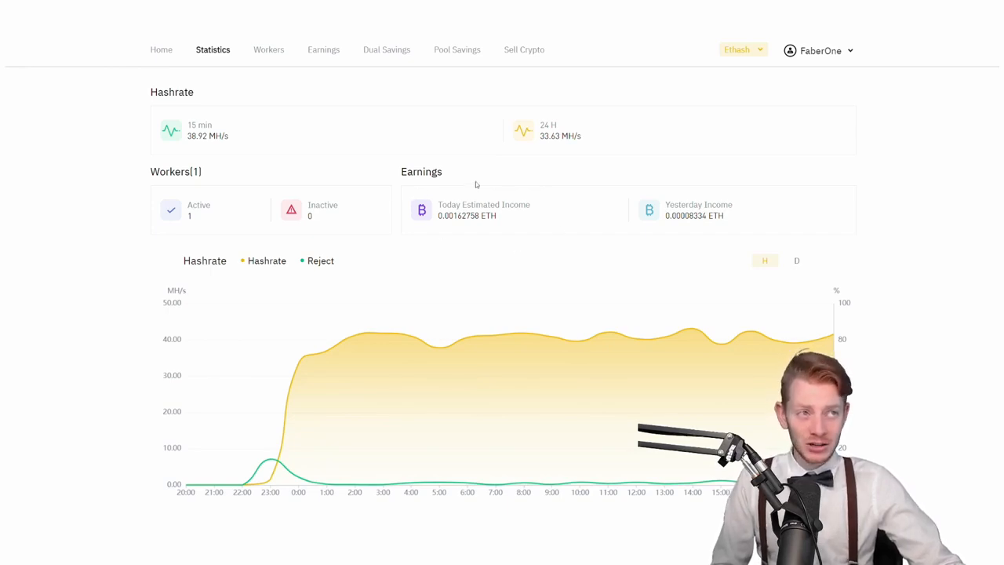
pyautogui.moveTo(648, 190)
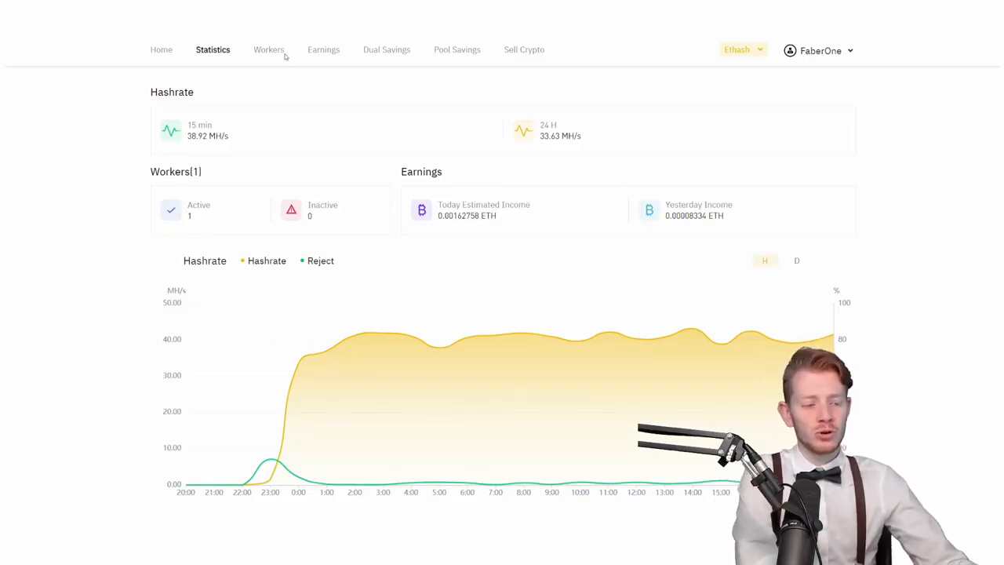
# Step: Open the Workers list showing the 1080ti worker at 38.92 MH/s with 5.09% rejects
pyautogui.click(269, 49)
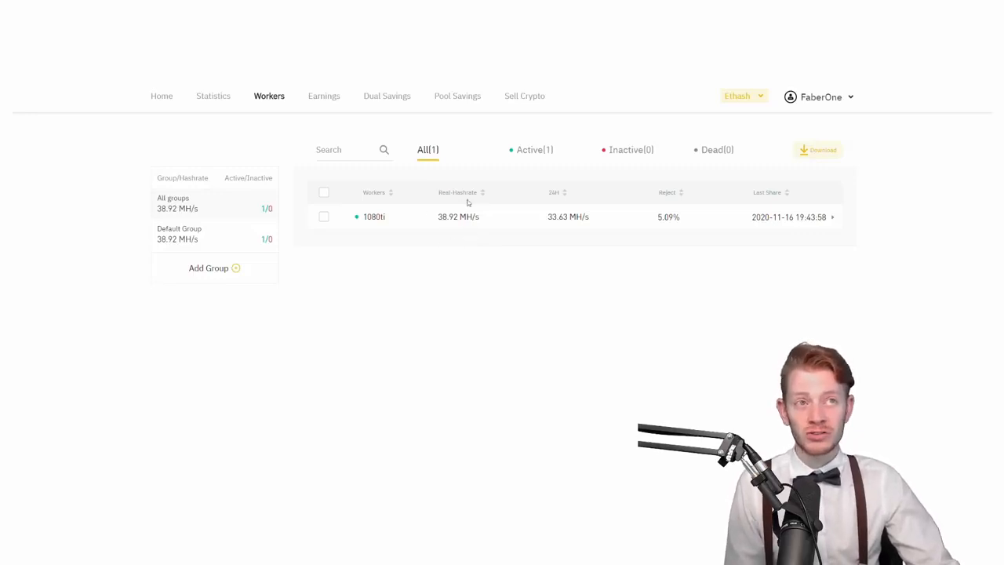
pyautogui.moveTo(432, 204)
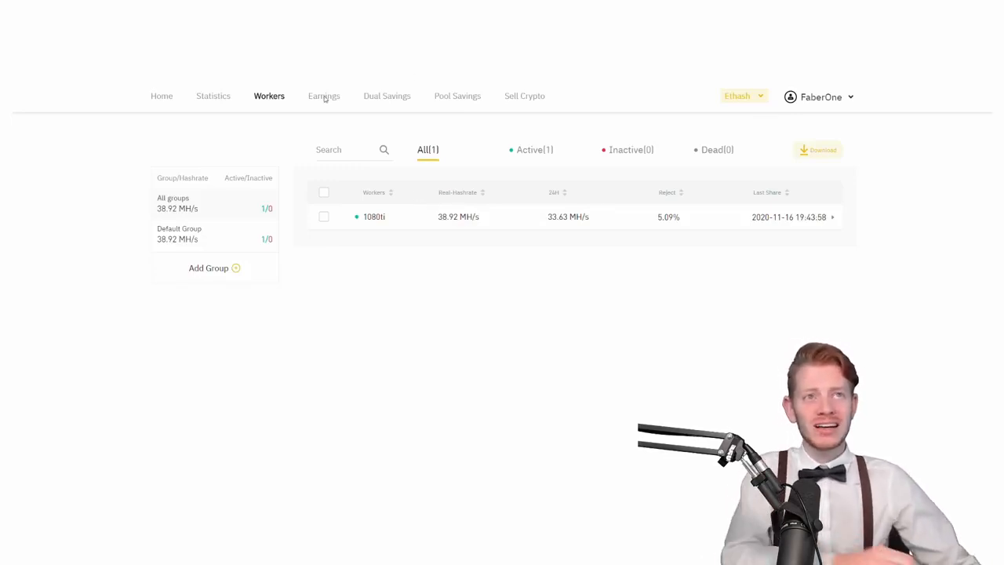
# Step: View the Earnings History showing 0.00008334 ETH from one paid mining payout
pyautogui.click(324, 96)
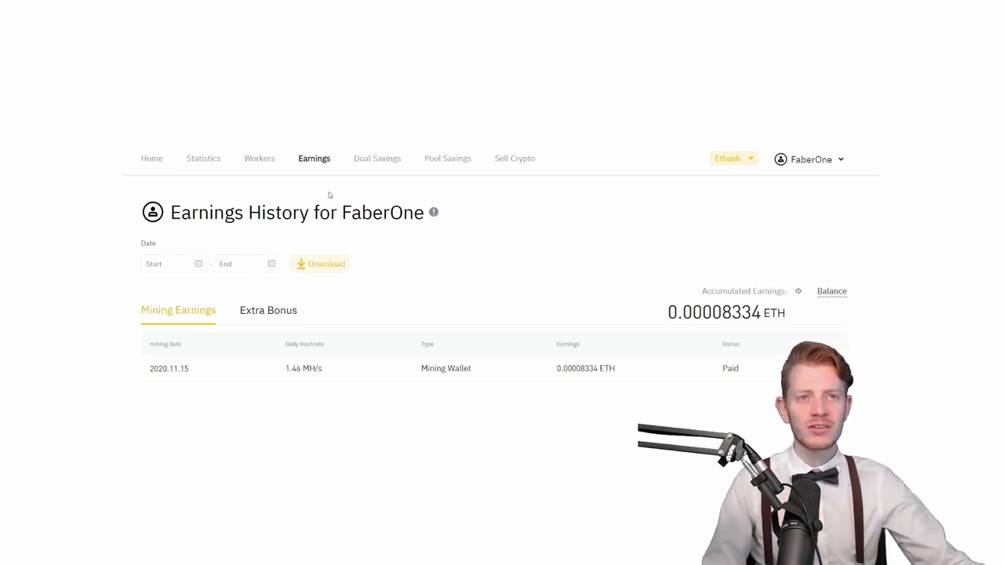
pyautogui.moveTo(242, 286)
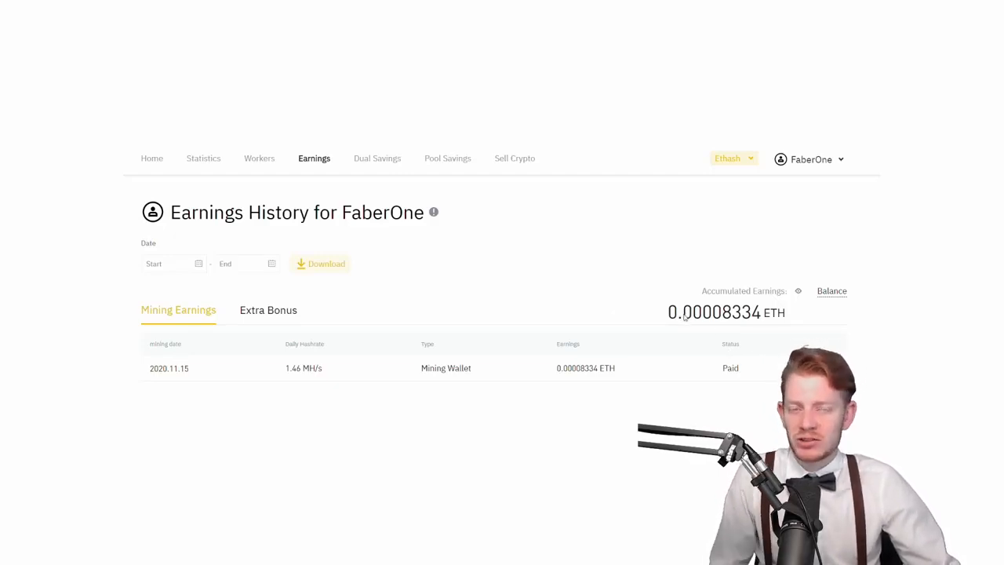
pyautogui.moveTo(689, 318)
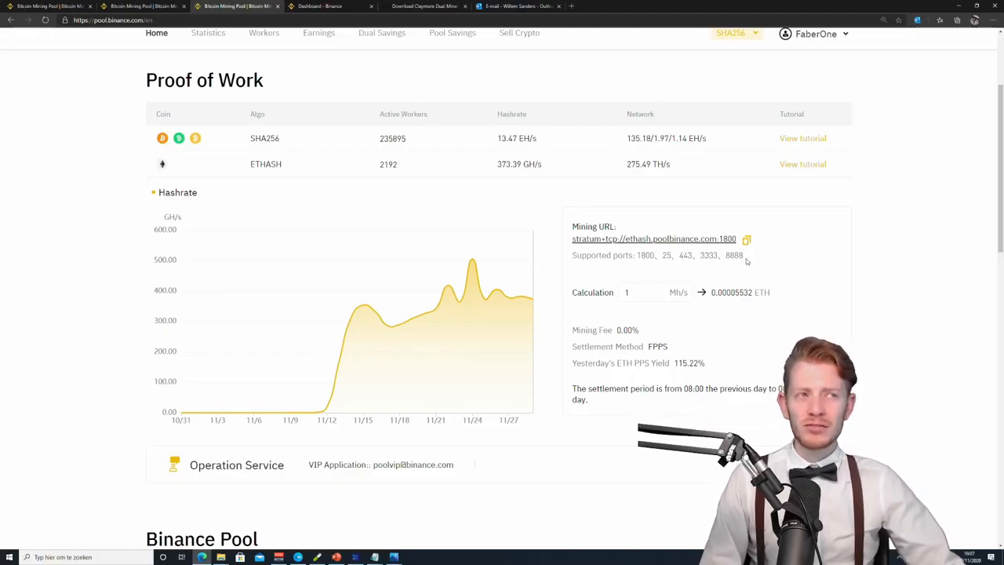
# Step: Return to the desktop with the Claymore miner running on ethash.poolbinance.com:8888
pyautogui.doubleClick(735, 255)
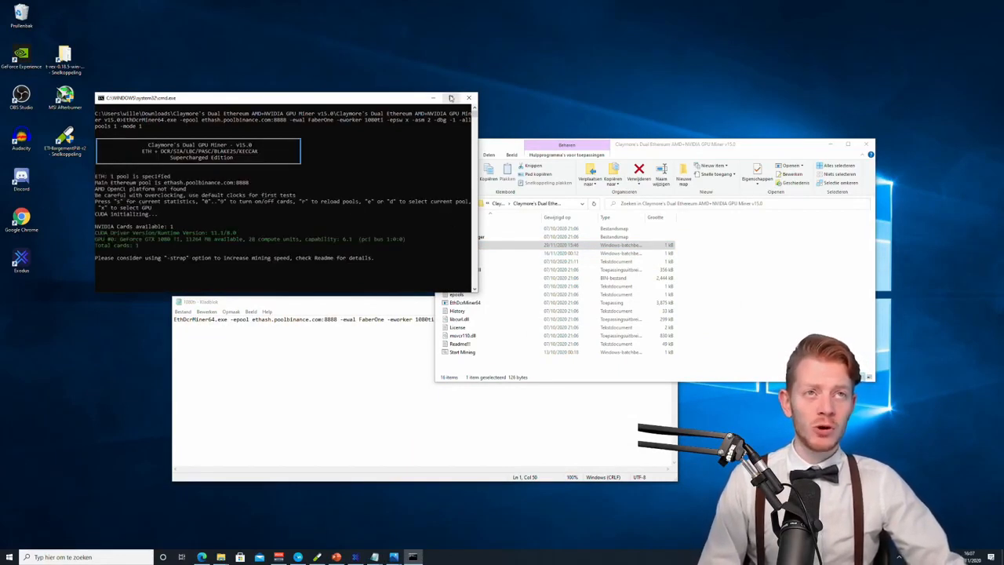
# Step: Maximize the miner window to watch its first share accepted on port 8888
pyautogui.click(451, 97)
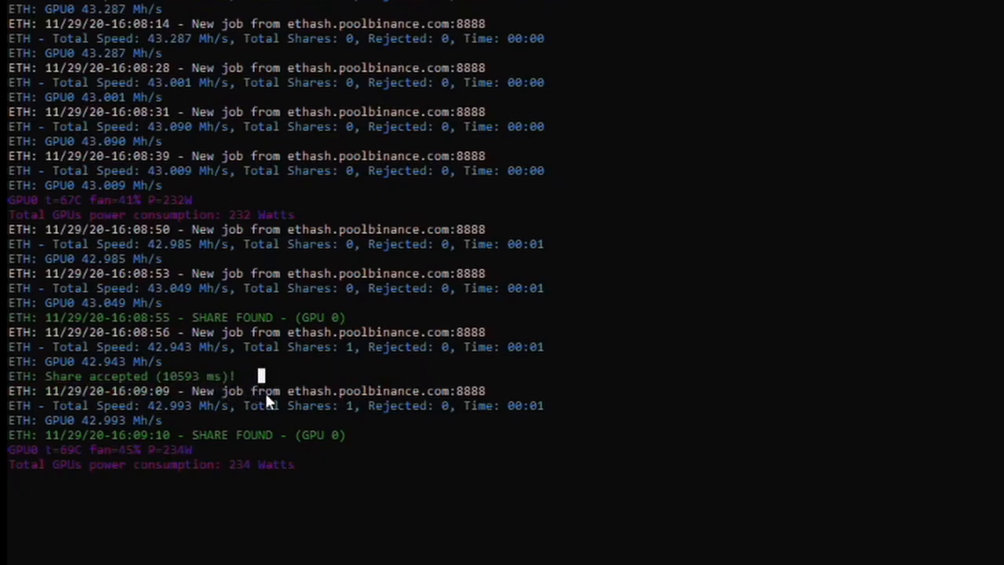
pyautogui.moveTo(226, 396)
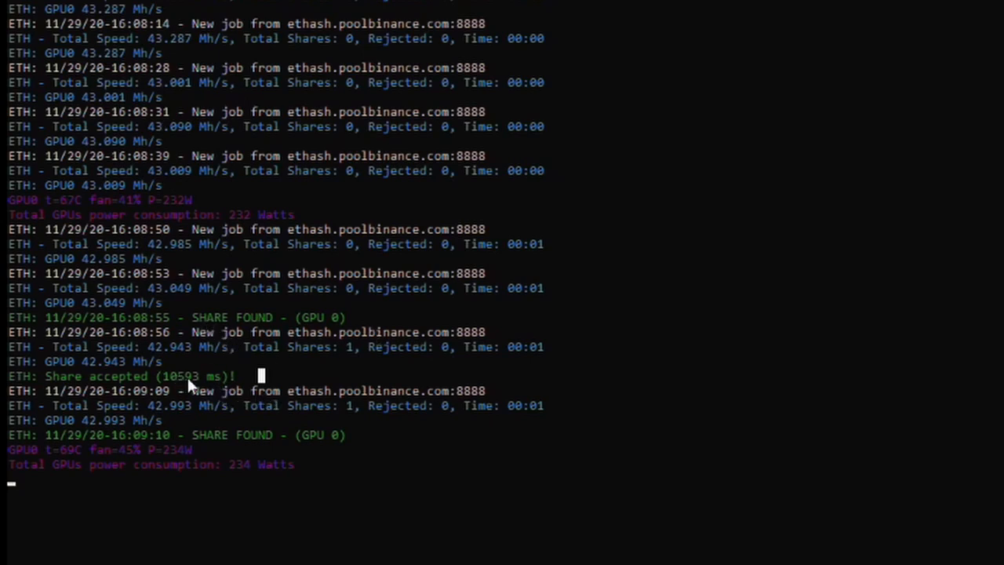
pyautogui.moveTo(198, 380)
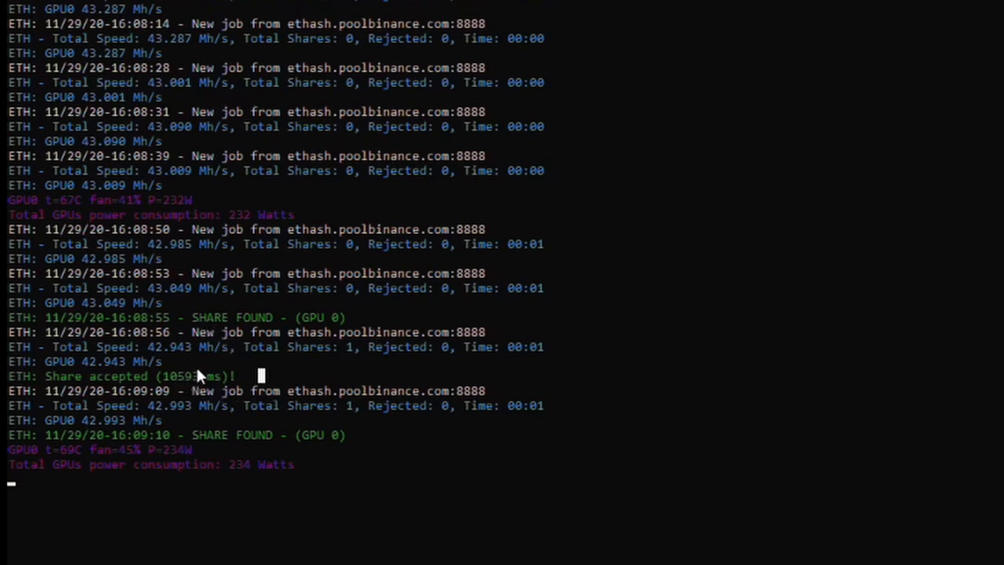
pyautogui.moveTo(198, 383)
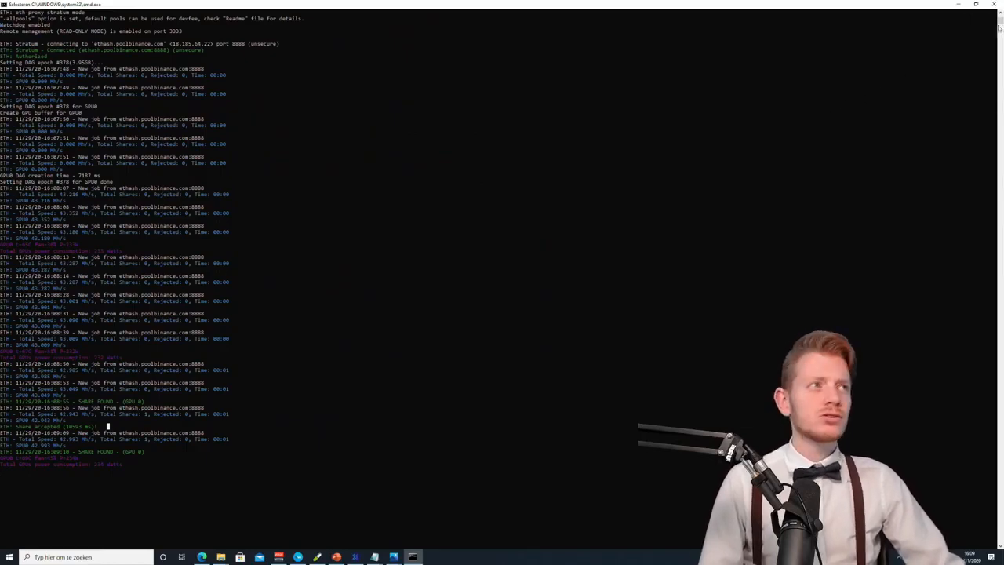
pyautogui.moveTo(659, 237)
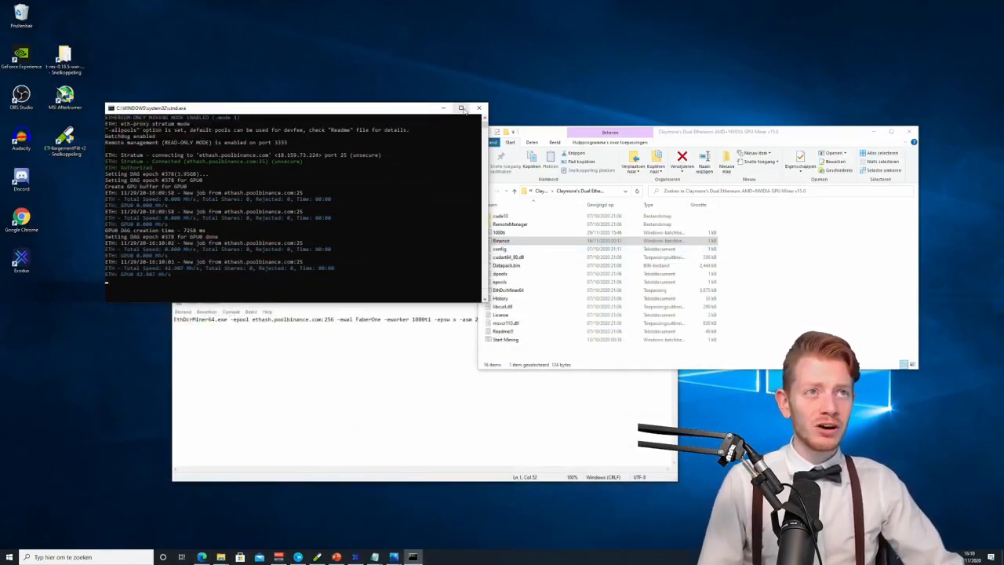
# Step: Maximize the miner window to watch shares accepted in about 500 ms on port 25
pyautogui.click(462, 107)
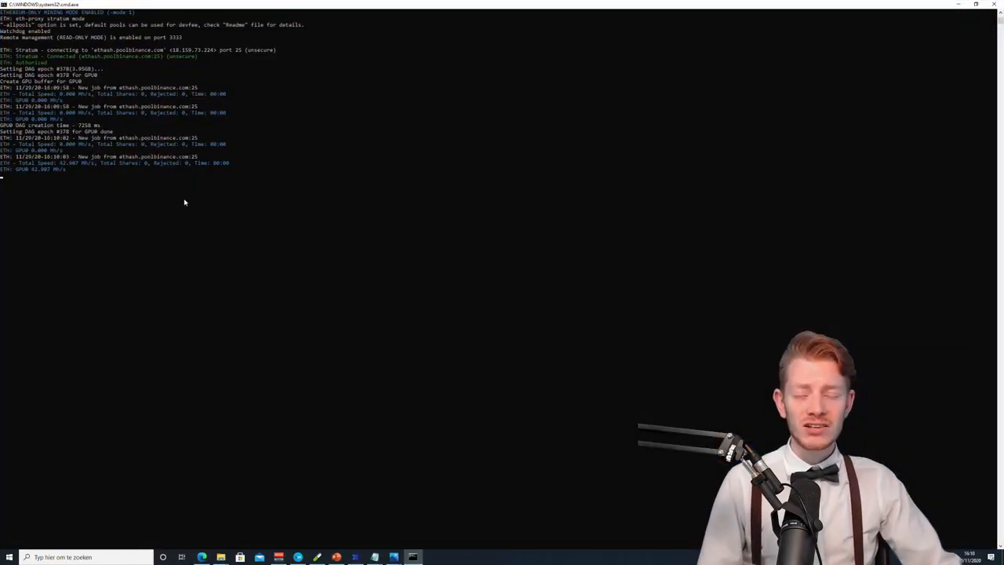
pyautogui.moveTo(194, 205)
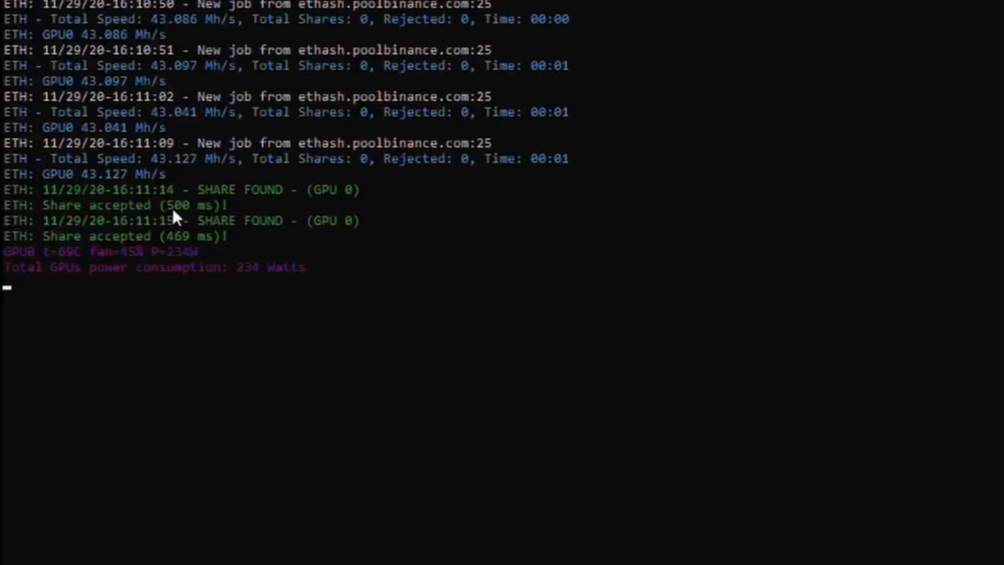
pyautogui.moveTo(194, 217)
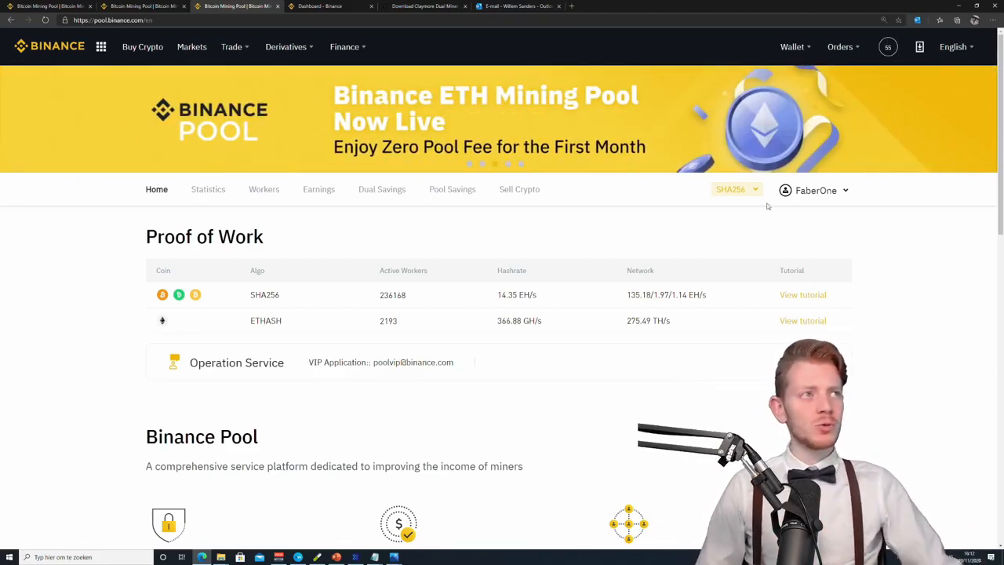
# Step: Open the Mining Wallet, unhide the 0.00209448 ETH balance, and open the BTC/USDT market
pyautogui.click(792, 46)
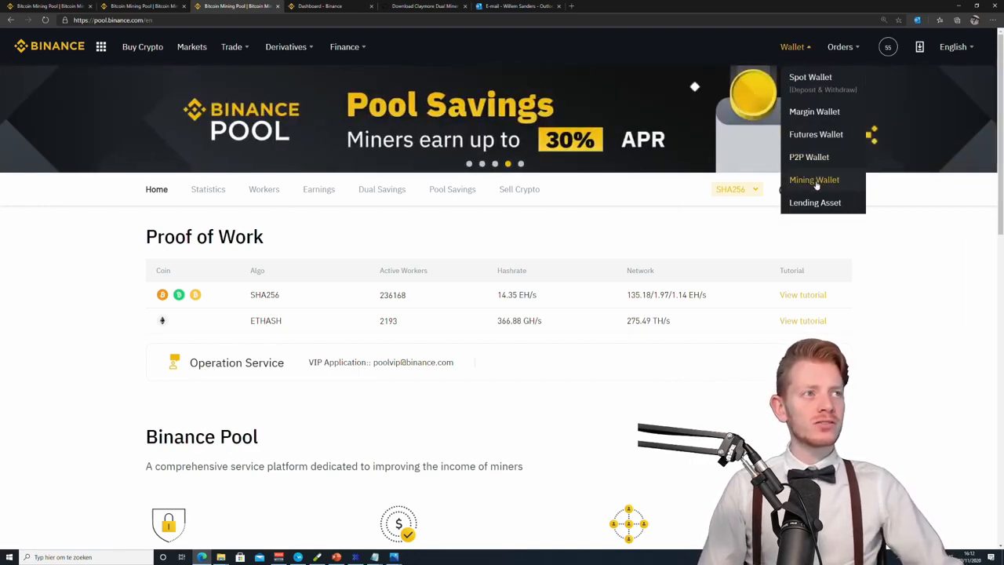
pyautogui.click(814, 180)
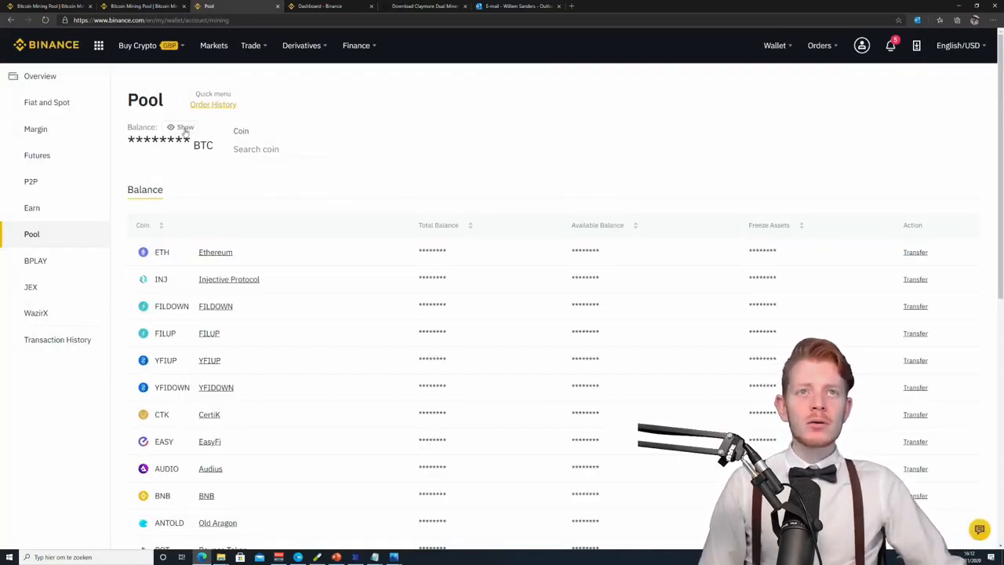
pyautogui.click(182, 127)
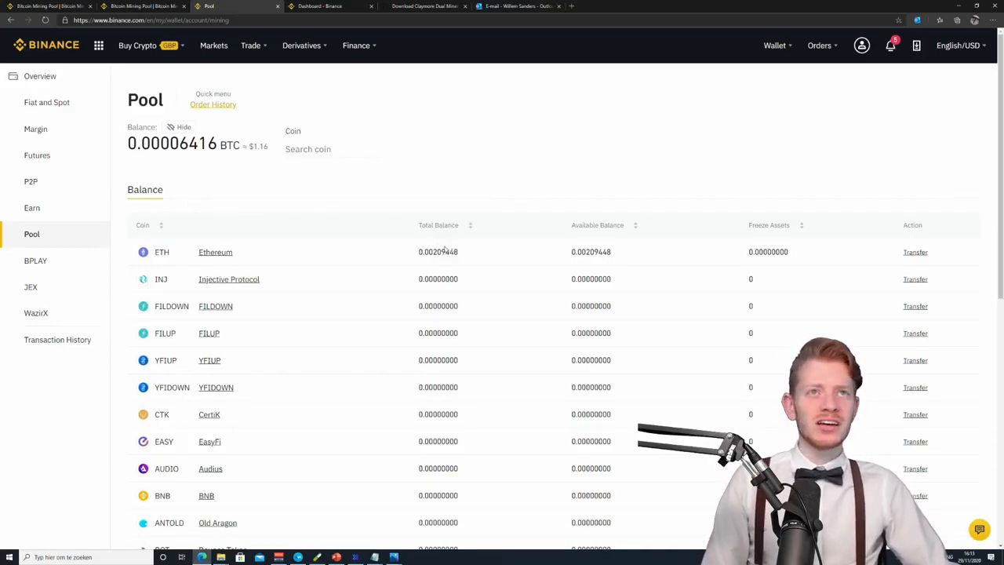
pyautogui.click(137, 45)
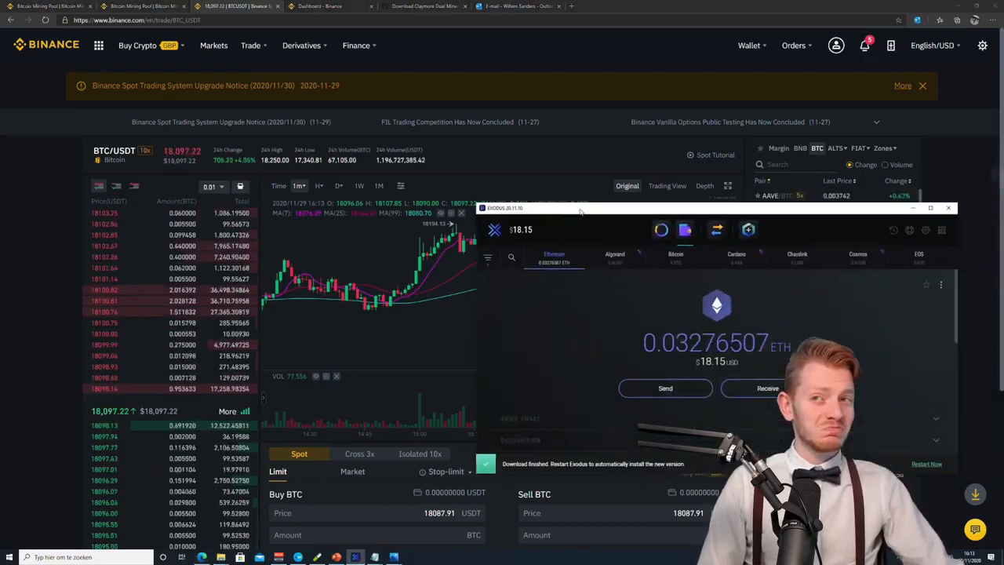
# Step: Maximize Exodus to show the 0.03276507 ETH balance and transaction history
pyautogui.click(931, 207)
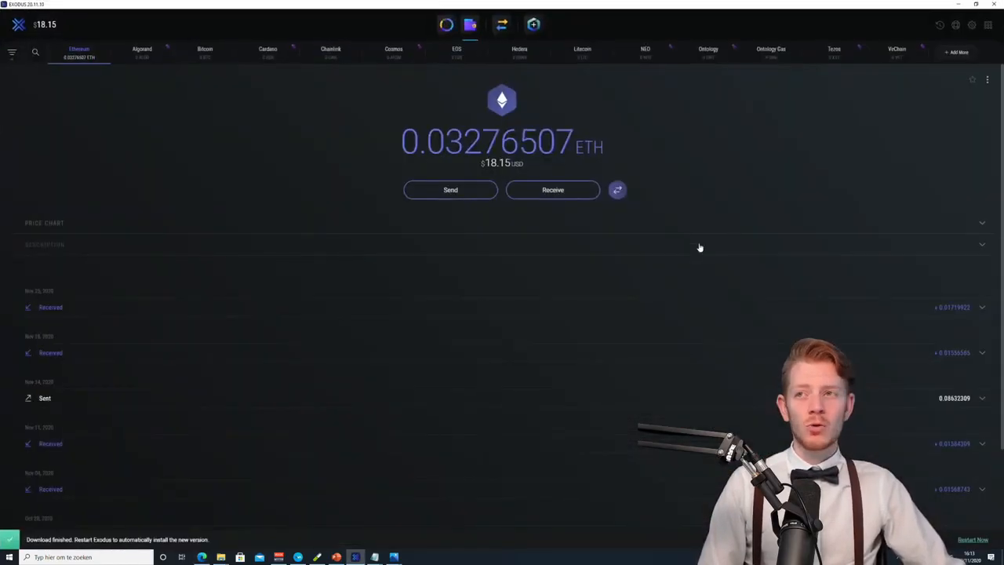
pyautogui.moveTo(573, 87)
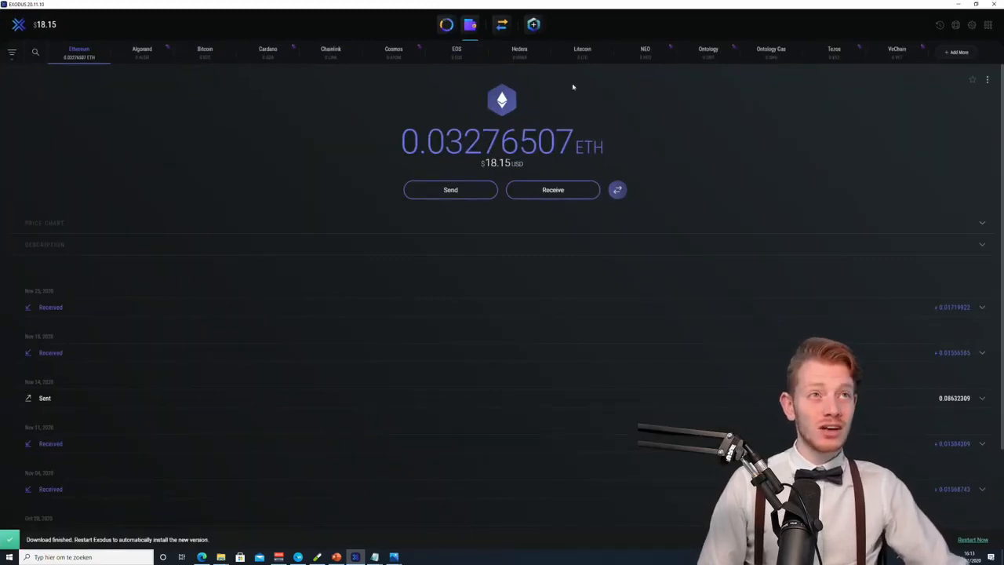